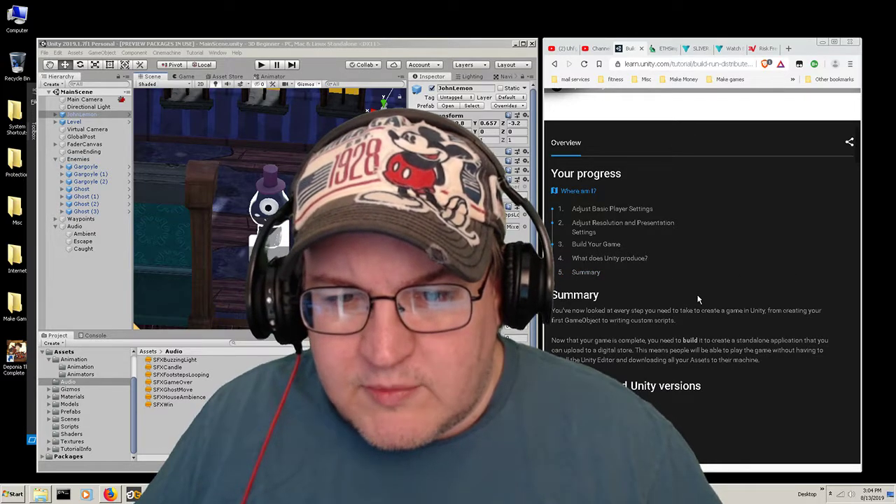
- Scroll the tutorial past the summary to section 1, Adjust Basic Player Settings
scroll(down, 3)
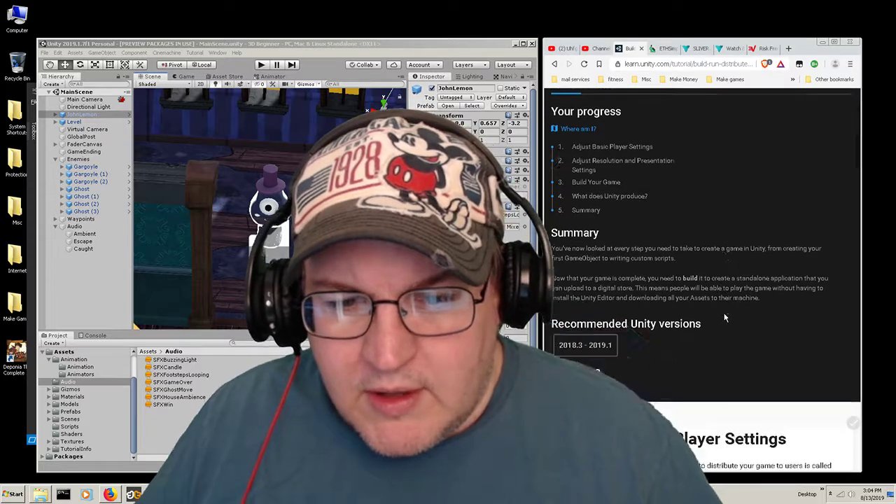
scroll(down, 3)
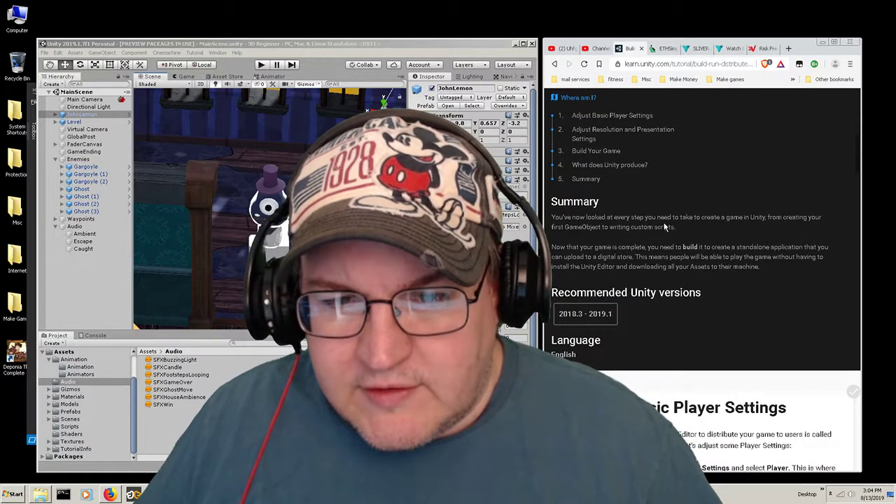
mouse_move(735, 232)
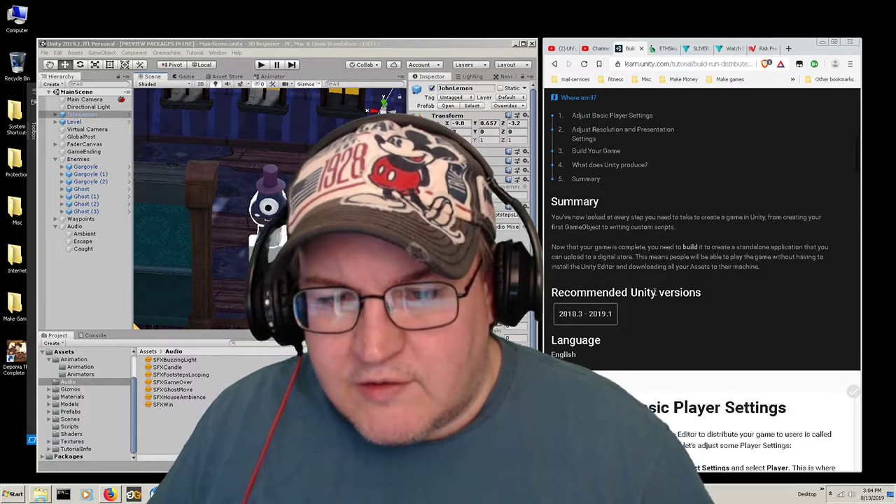
scroll(down, 3)
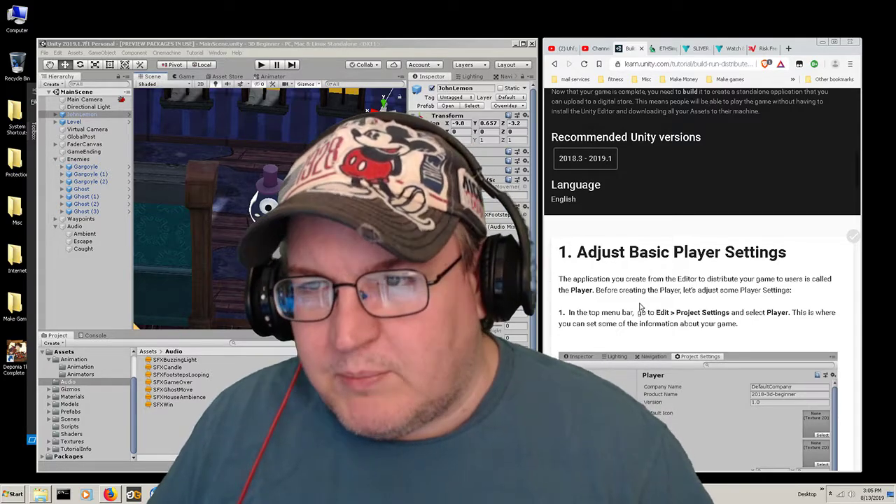
scroll(down, 3)
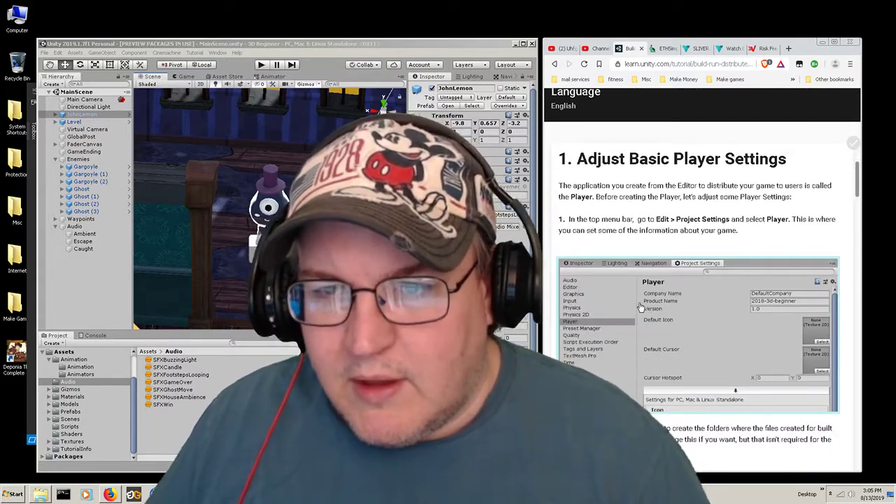
scroll(down, 3)
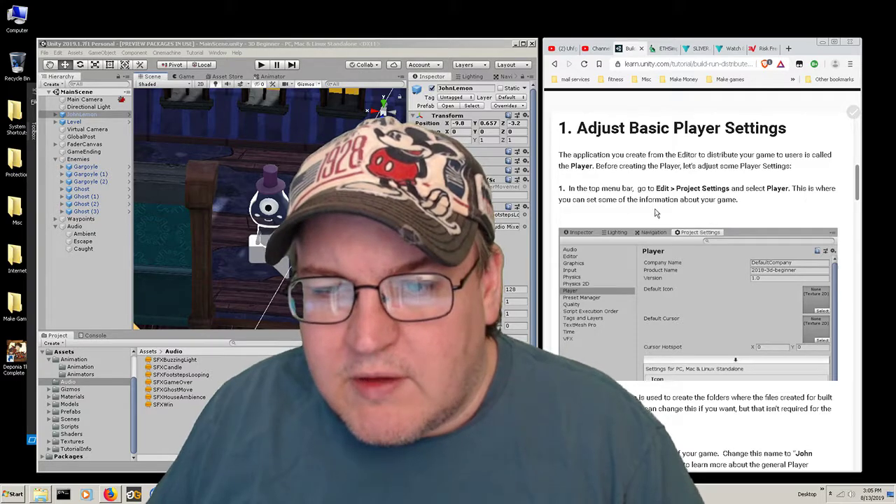
- Show Project Settings on the Player page and place the window mid-editor
click(56, 53)
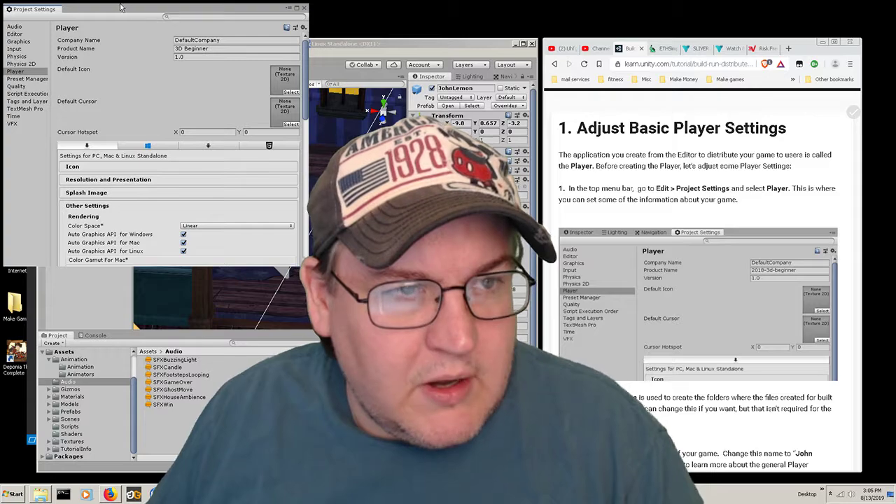
drag(119, 8, 238, 127)
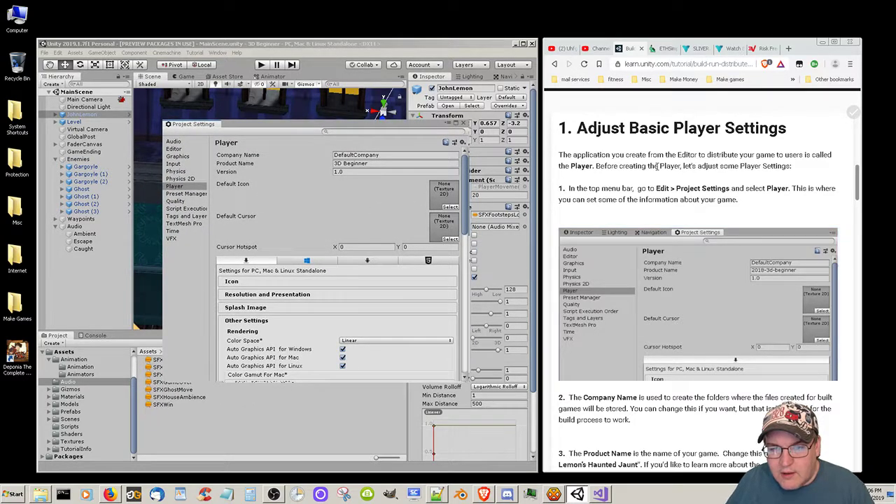
mouse_move(686, 230)
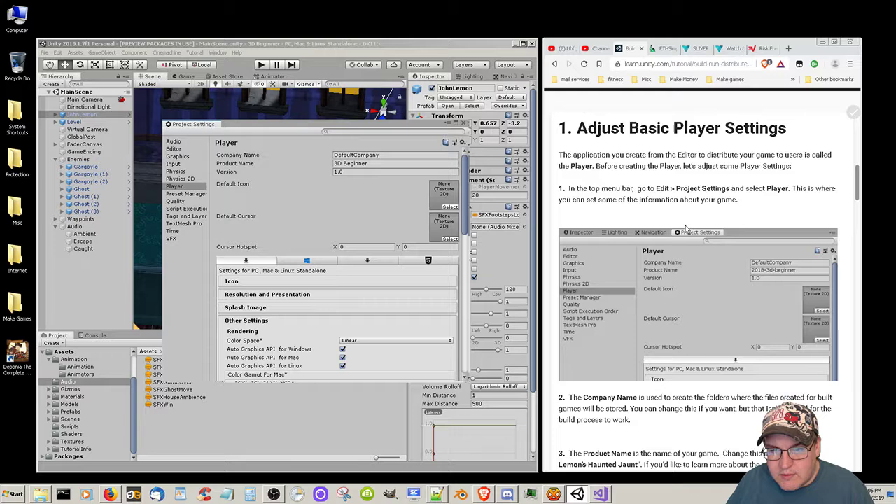
- Replace DefaultCompany with the company name 'Games Afoot Software'
scroll(down, 3)
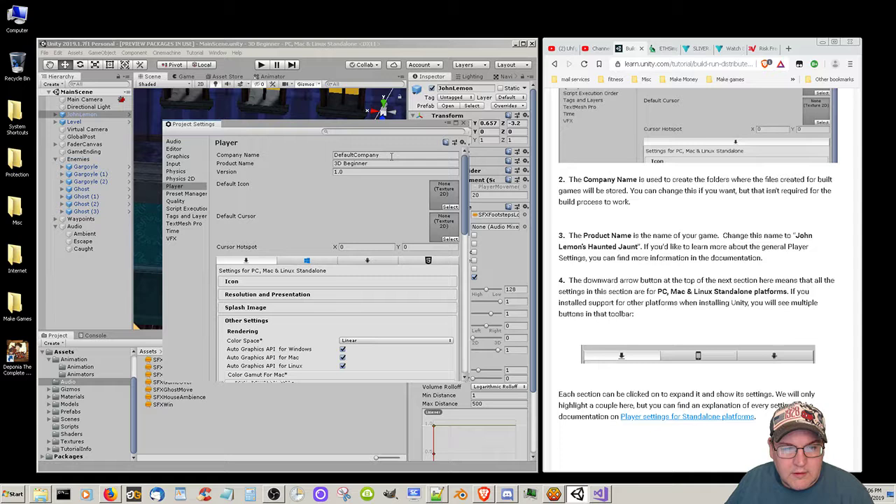
click(395, 154)
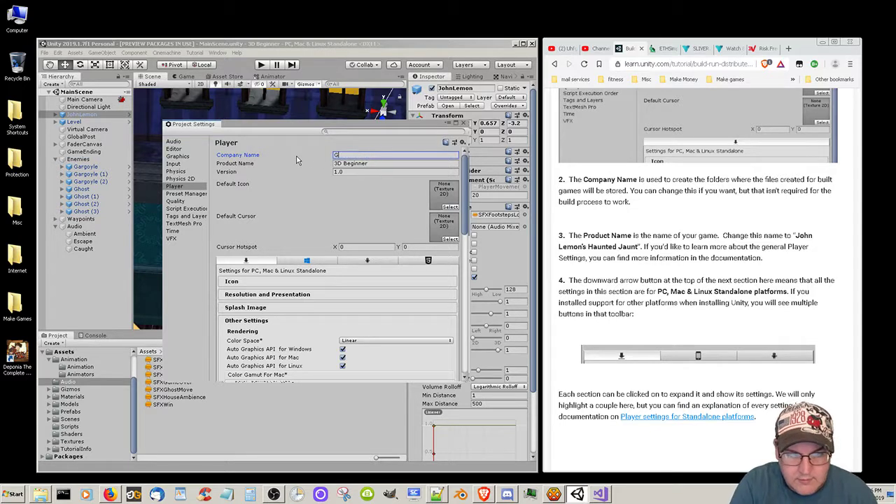
text(Games Afoot)
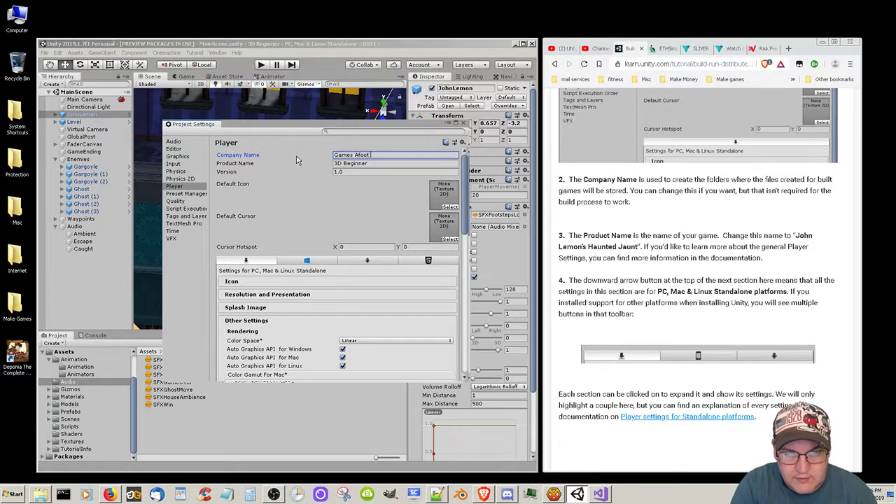
text(Software)
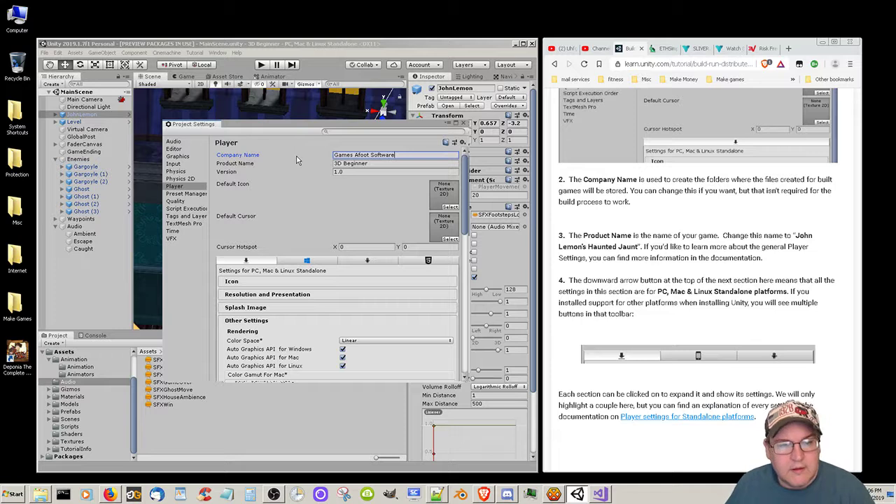
mouse_move(783, 196)
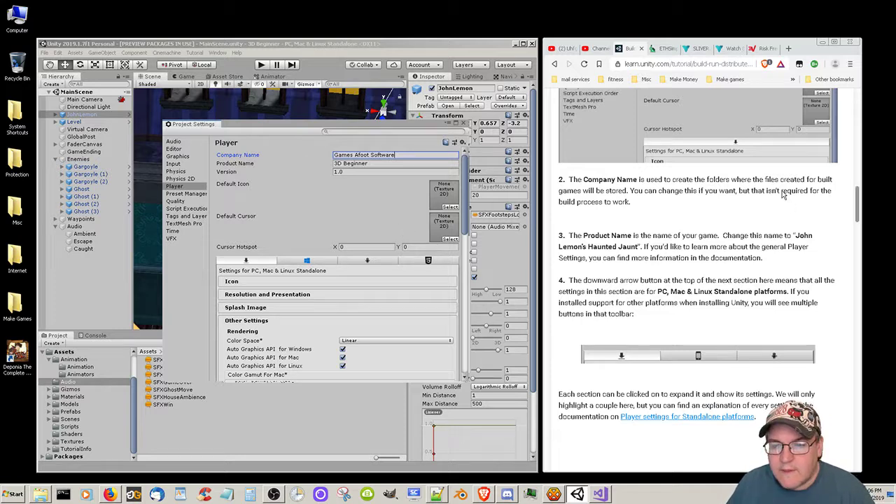
mouse_move(578, 258)
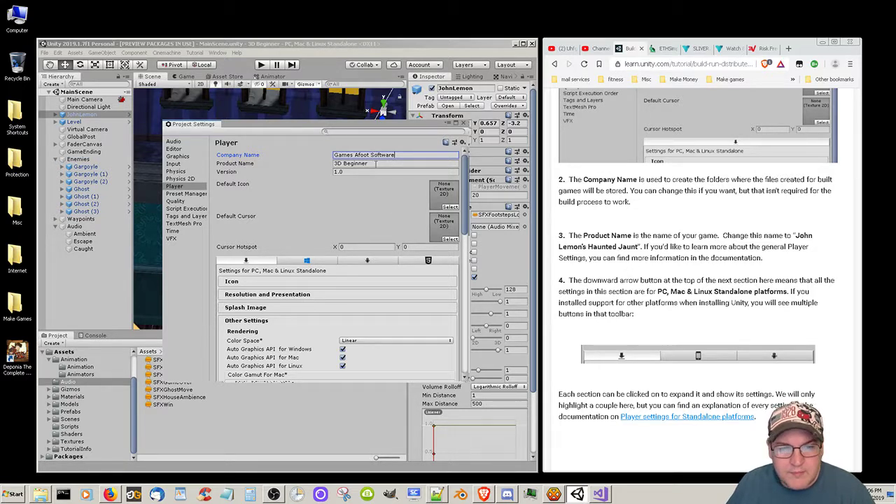
- Replace 3D Beginner with the product name 'John Lemon's Haunted Jaunt'
click(395, 163)
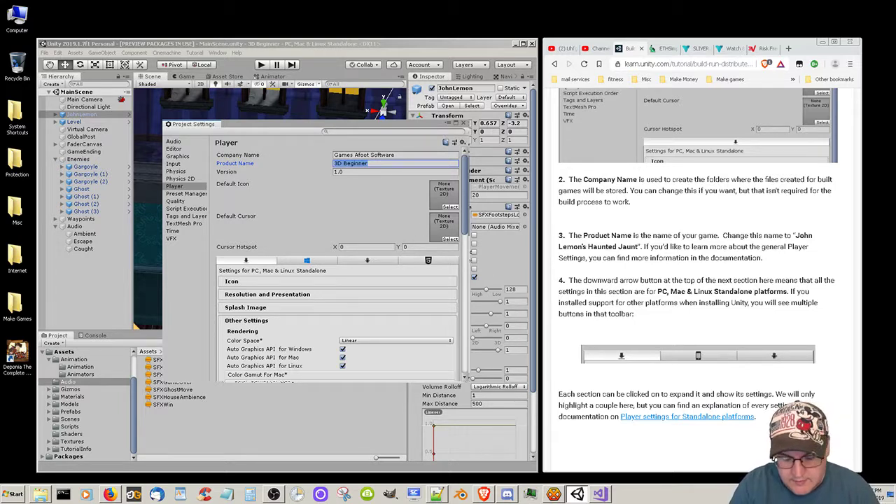
text(John Lemon's Haunted Jaunt)
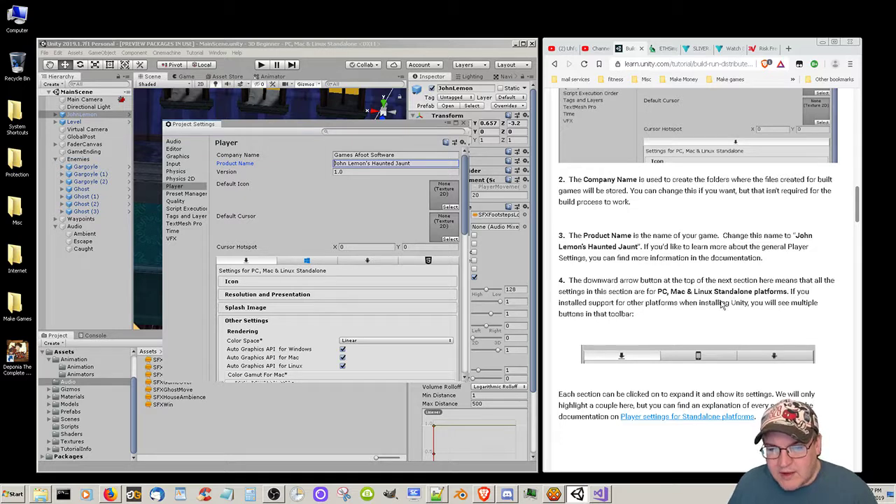
mouse_move(729, 336)
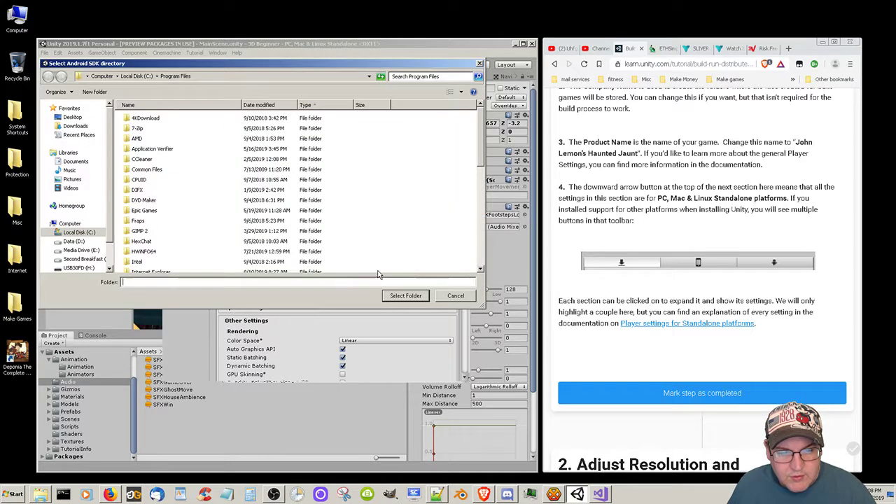
mouse_move(439, 306)
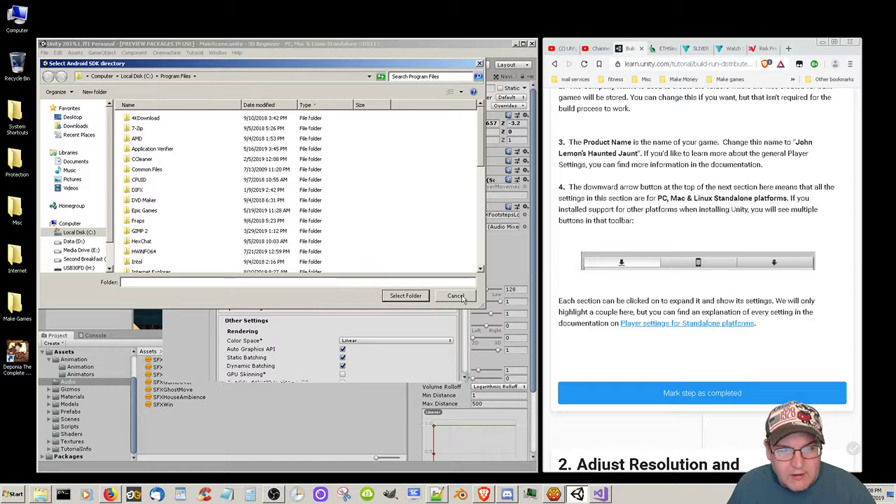
click(455, 294)
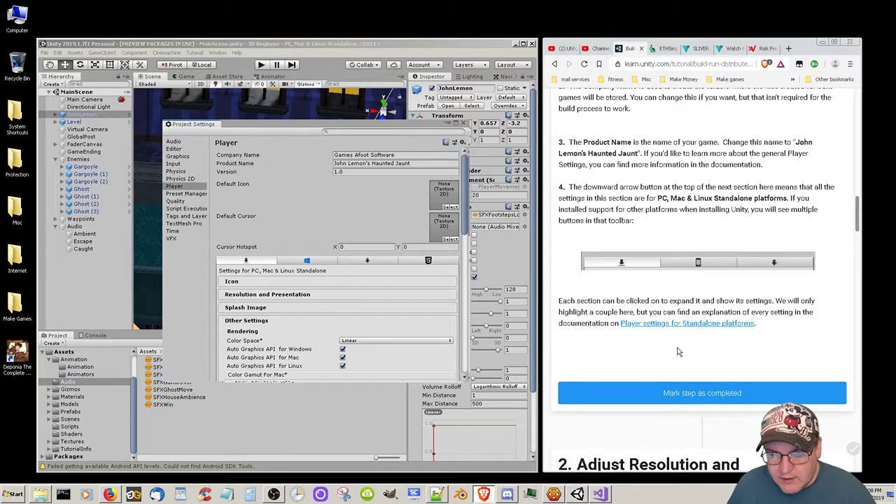
- Mark the first tutorial step complete and expand Resolution and Presentation
click(703, 392)
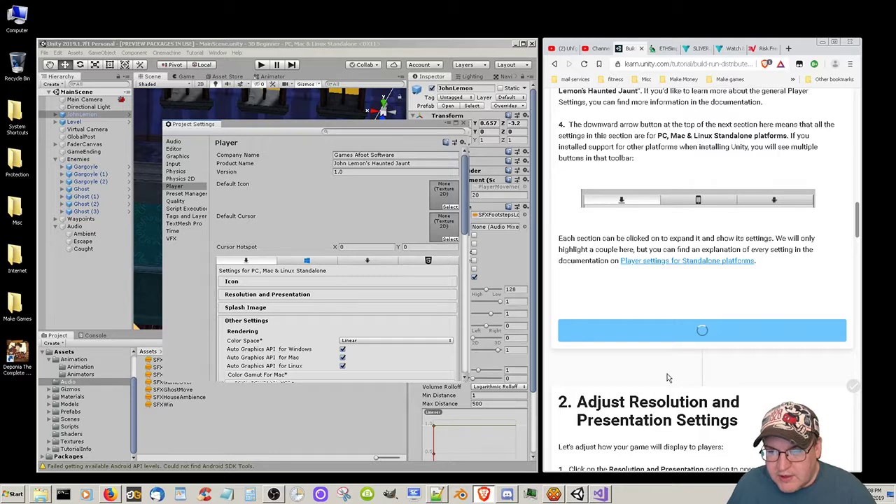
scroll(down, 3)
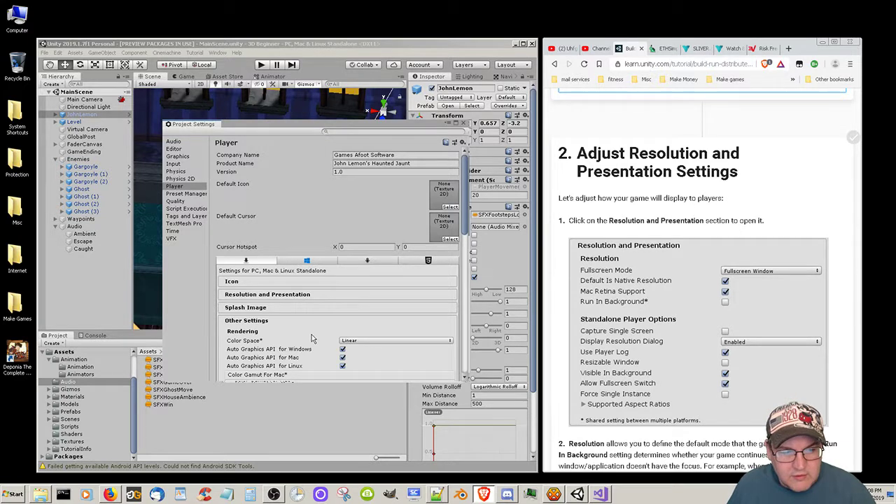
click(267, 294)
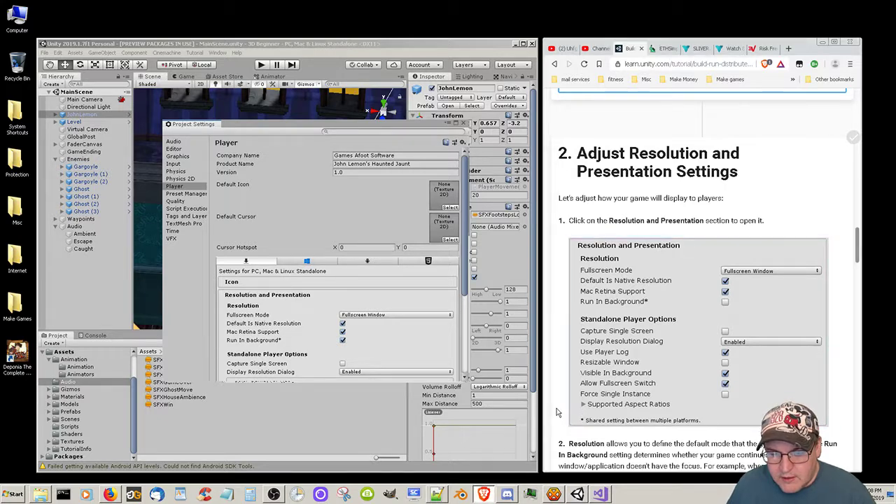
scroll(down, 3)
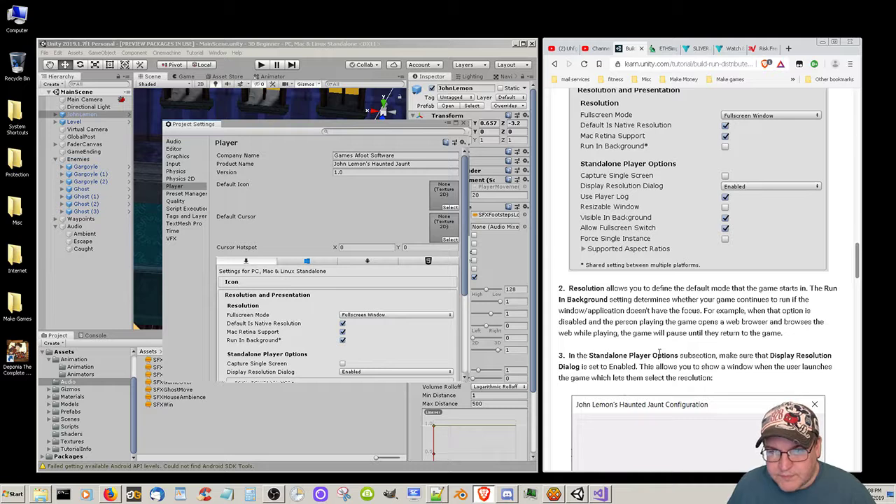
mouse_move(658, 350)
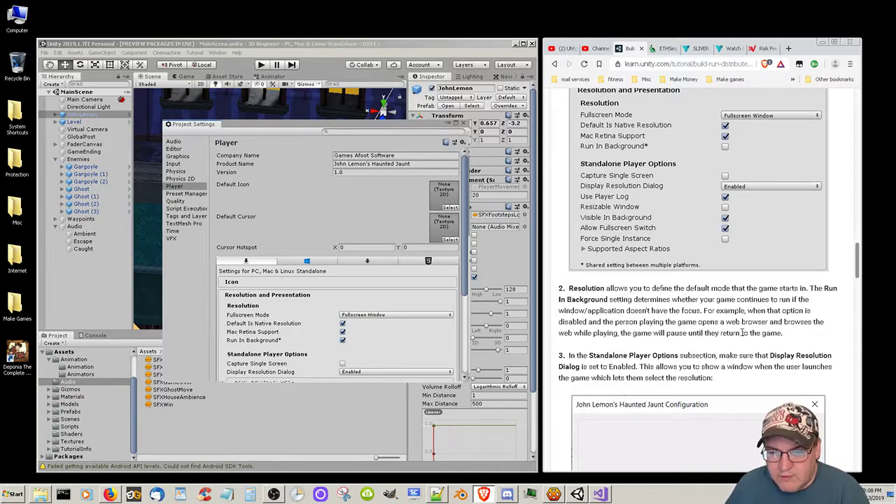
mouse_move(725, 327)
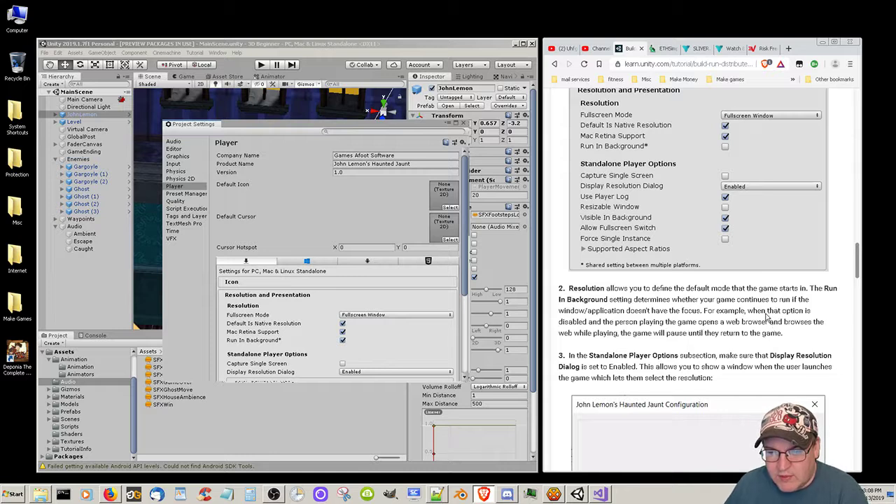
mouse_move(767, 319)
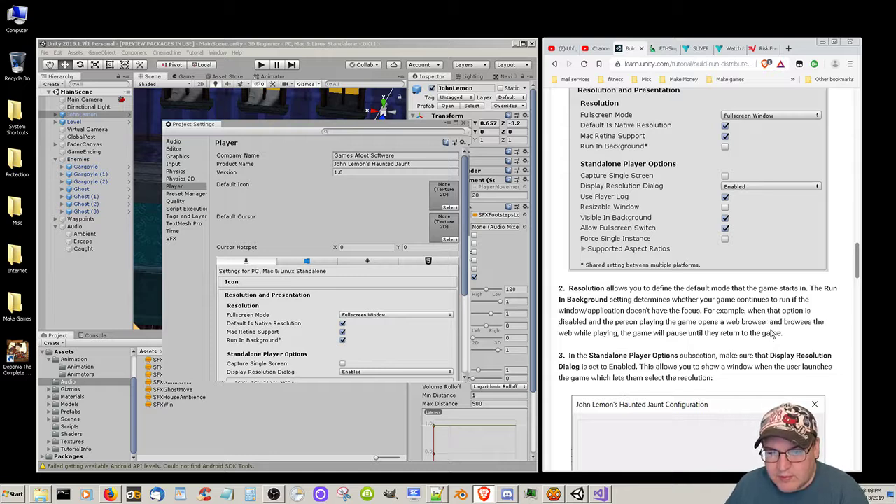
mouse_move(709, 350)
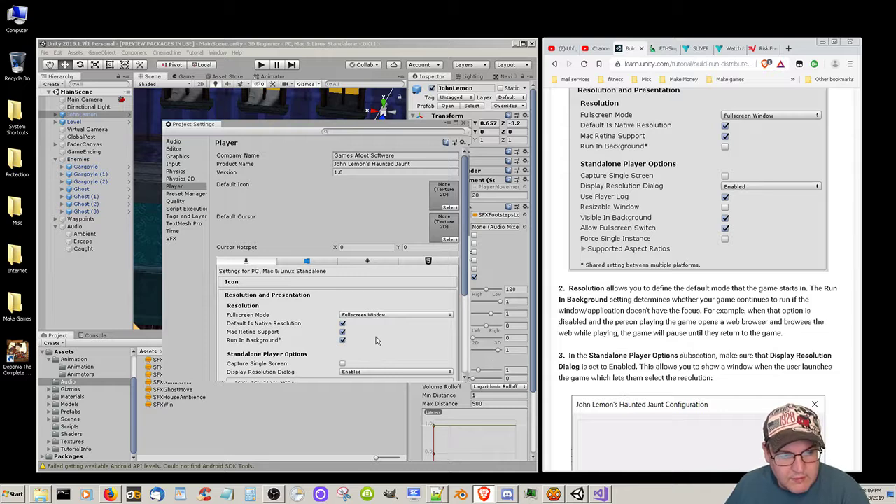
mouse_move(375, 342)
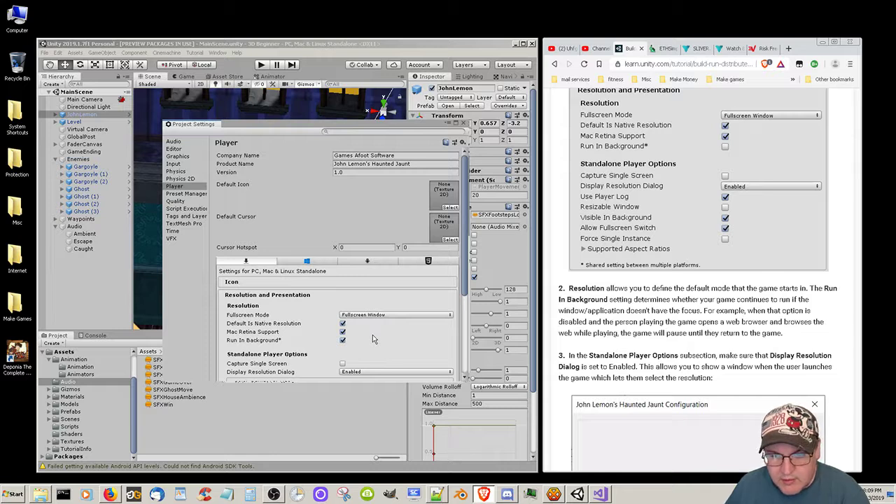
mouse_move(341, 347)
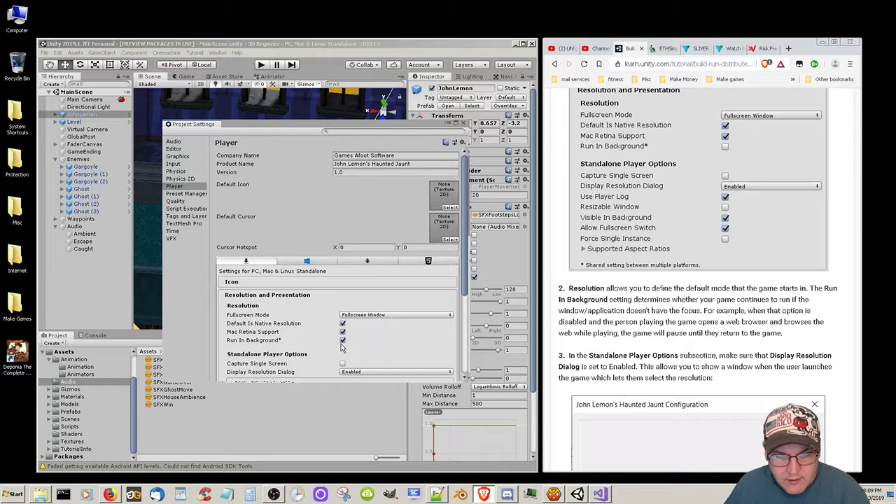
- Switch off Run In Background and review the Standalone Player Options
click(342, 340)
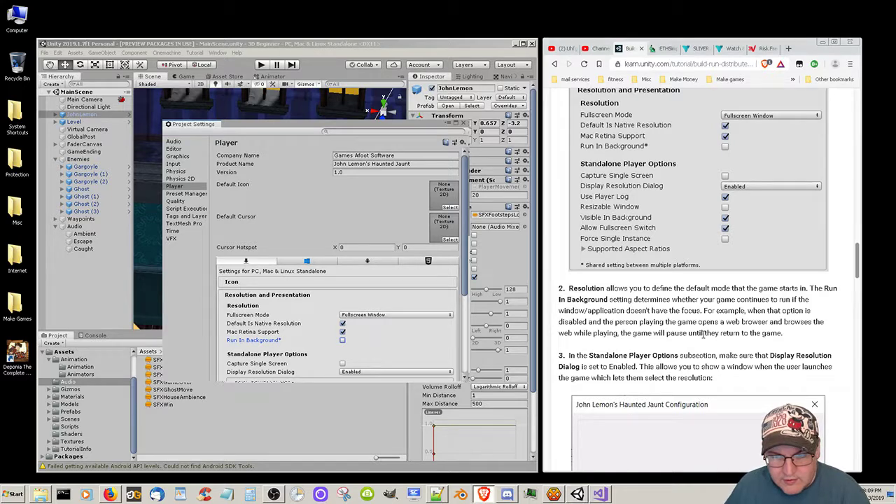
scroll(down, 3)
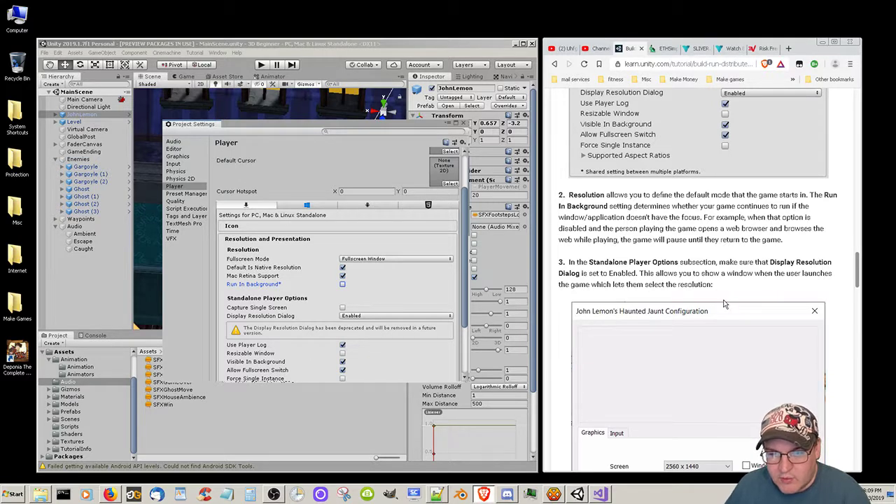
scroll(down, 3)
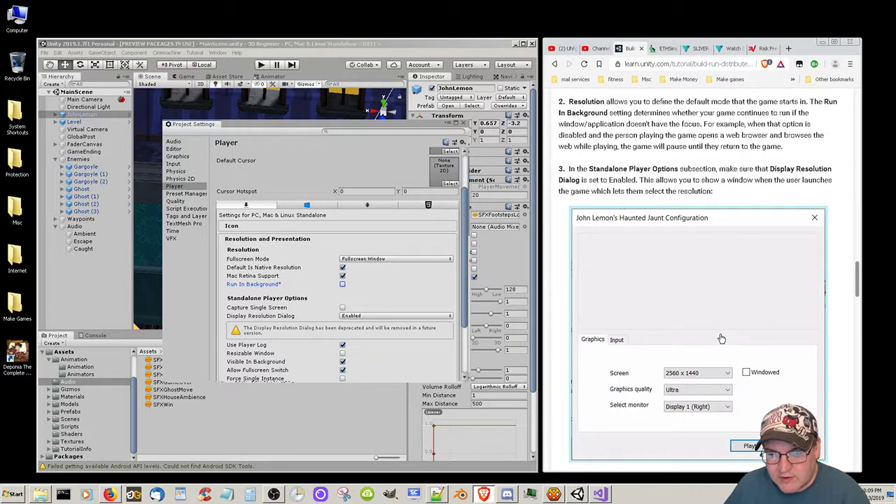
scroll(down, 3)
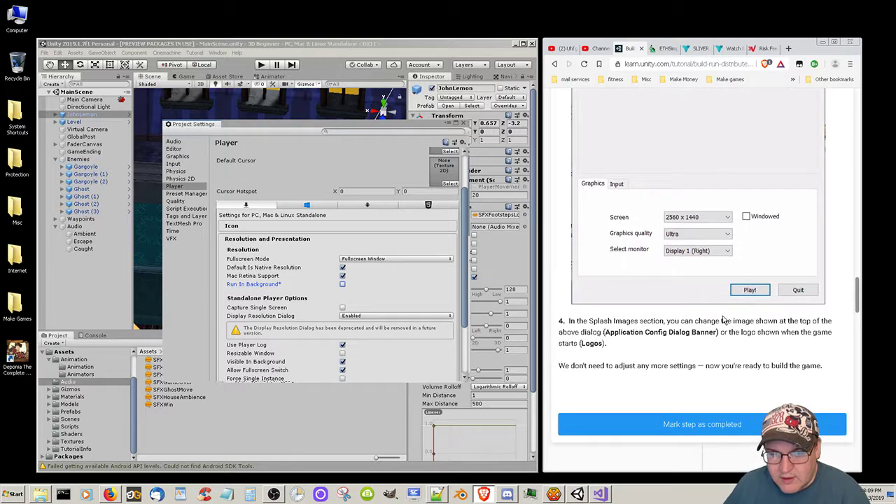
mouse_move(725, 336)
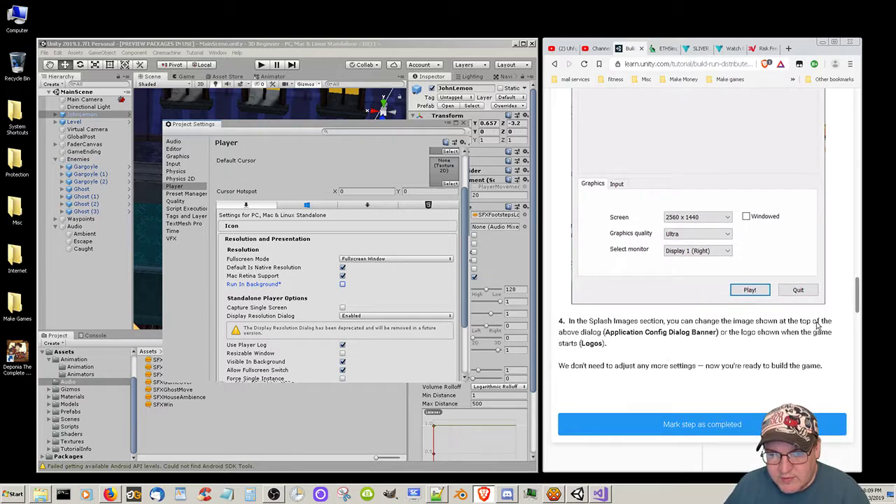
mouse_move(756, 347)
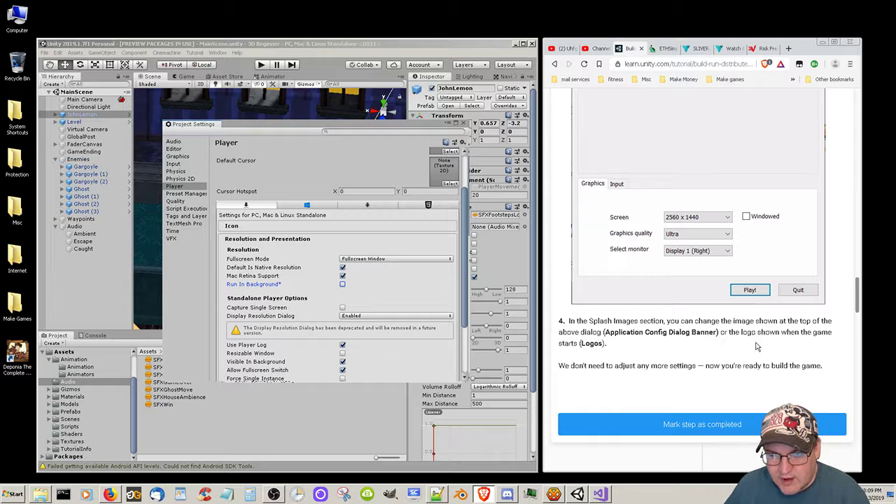
mouse_move(689, 350)
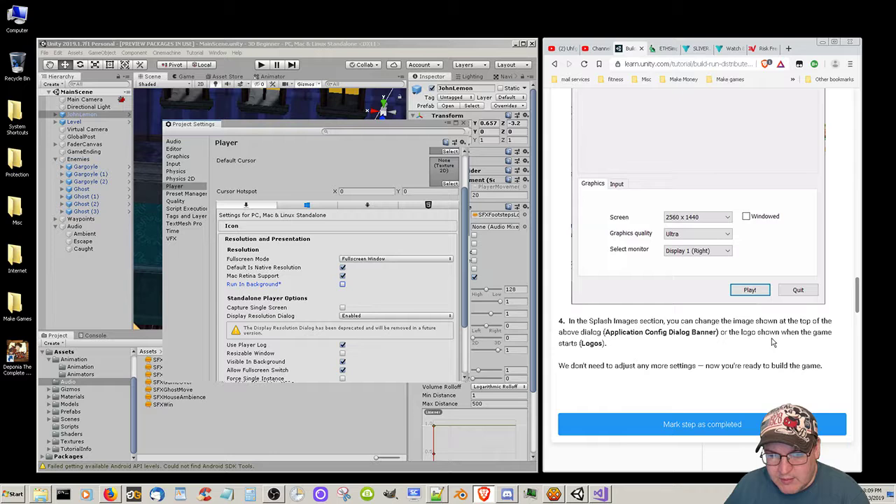
mouse_move(643, 383)
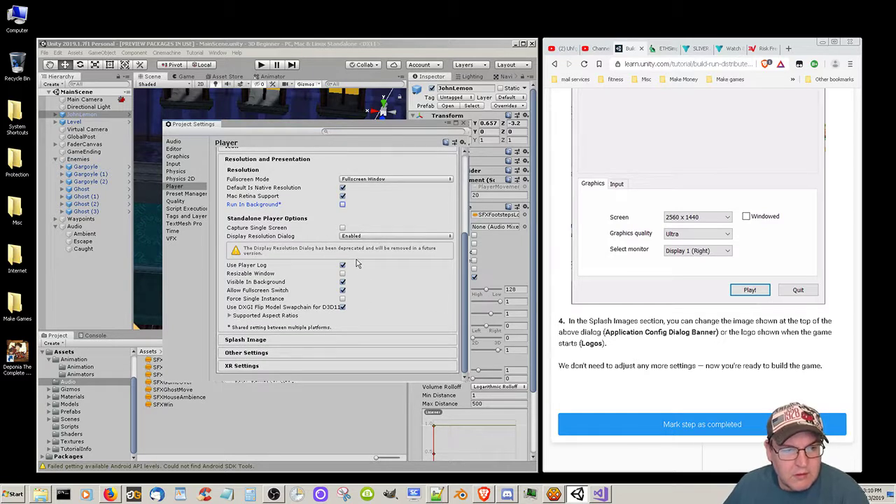
mouse_move(363, 255)
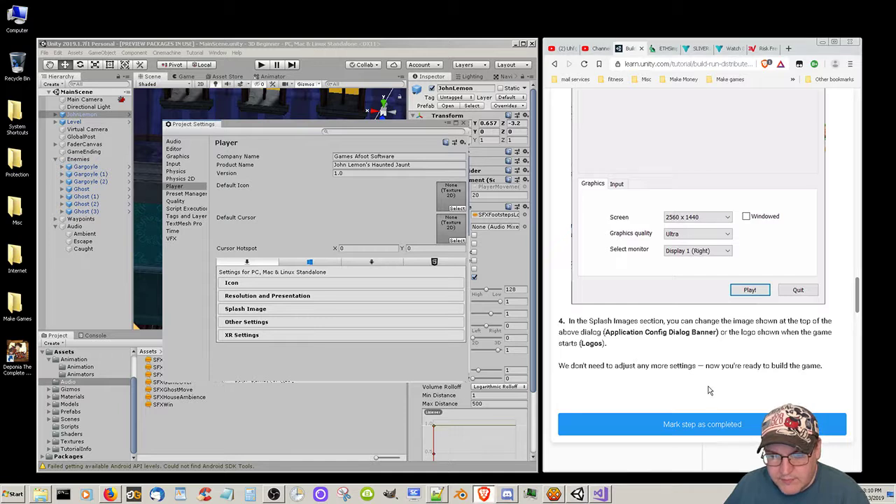
- Mark the Player settings step complete and move on to the Build Your Game instructions
click(703, 423)
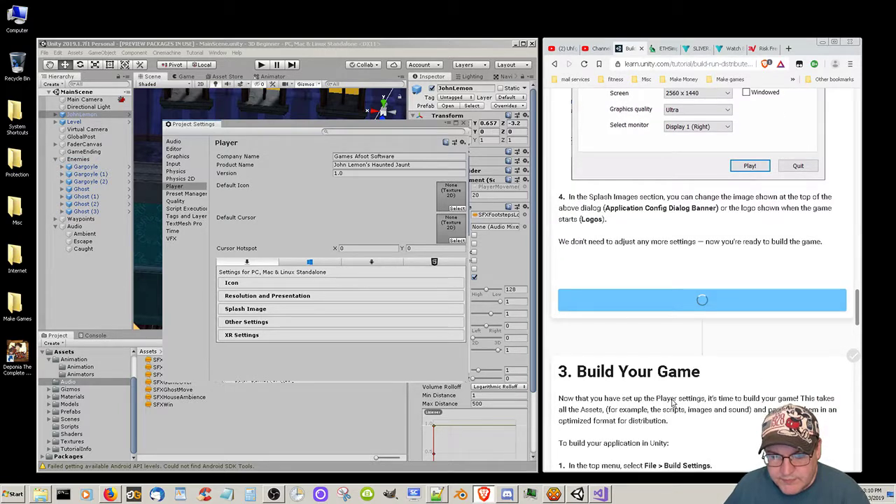
click(700, 300)
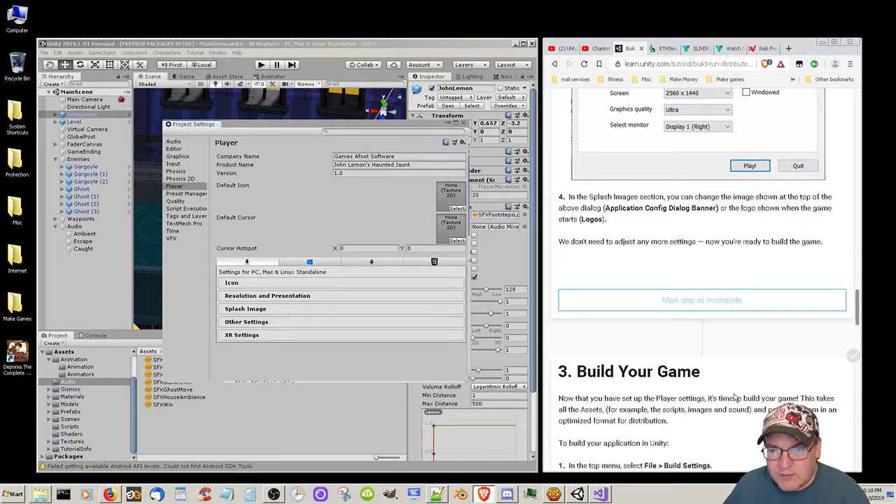
scroll(down, 3)
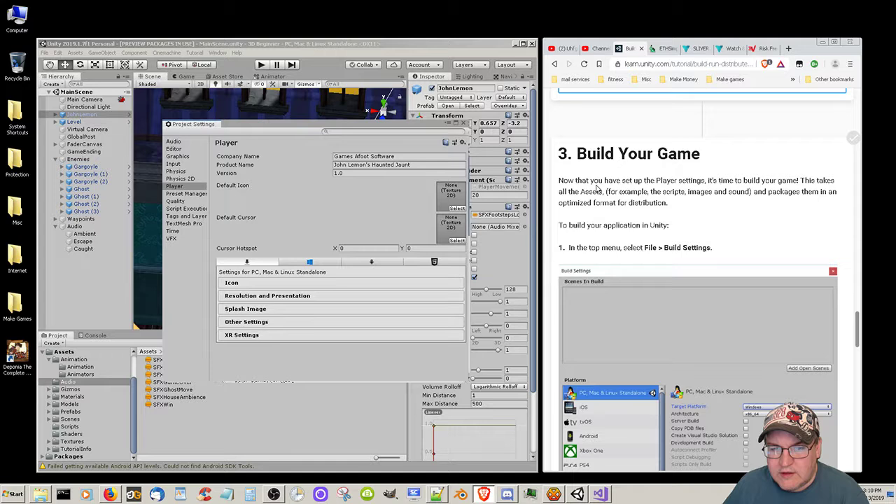
mouse_move(839, 205)
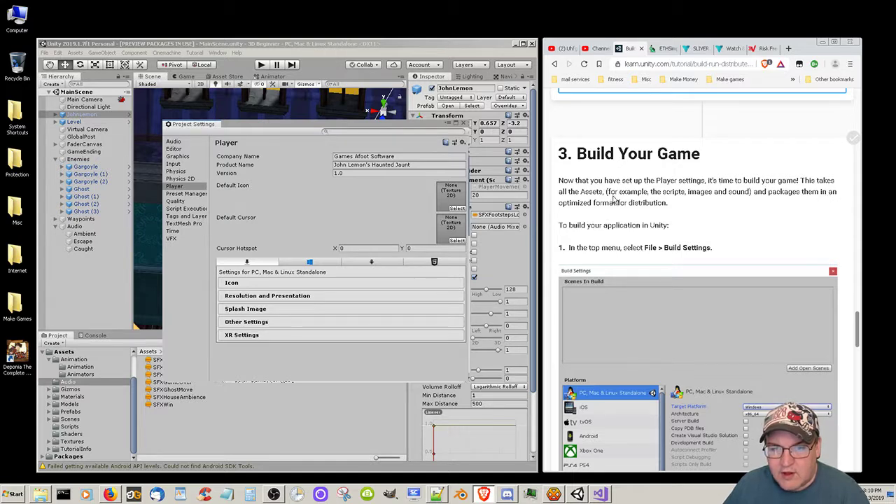
mouse_move(801, 207)
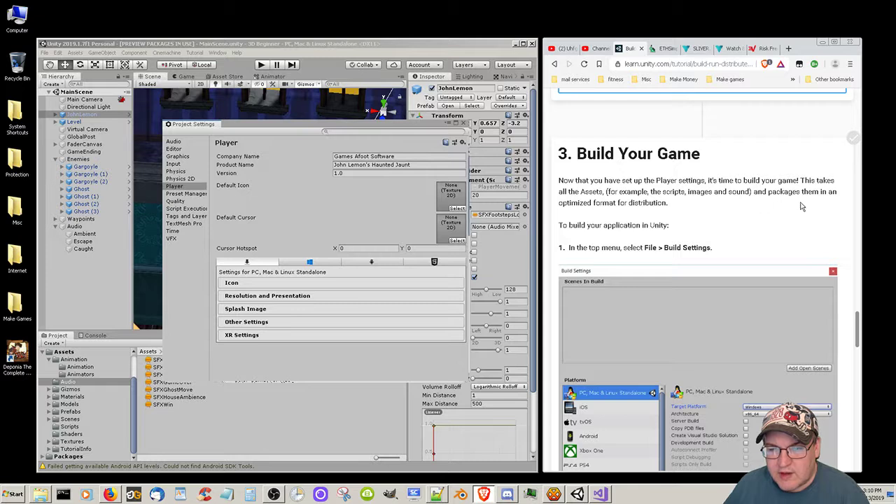
mouse_move(613, 238)
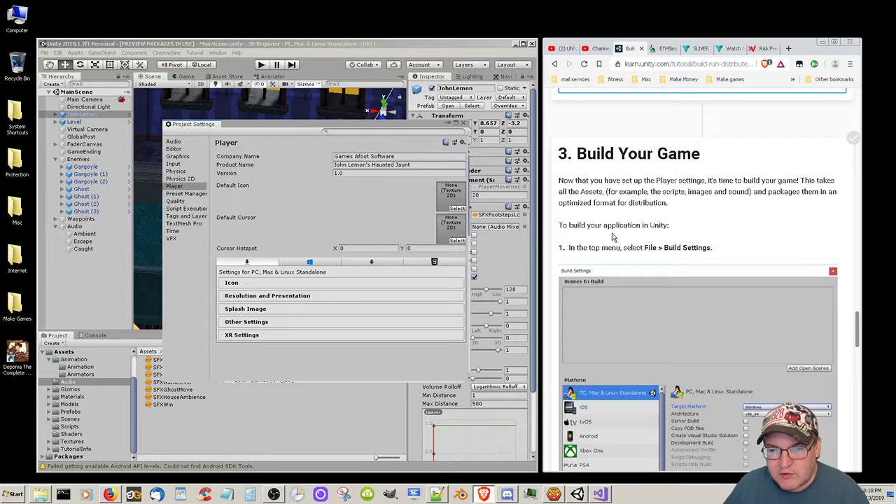
scroll(down, 3)
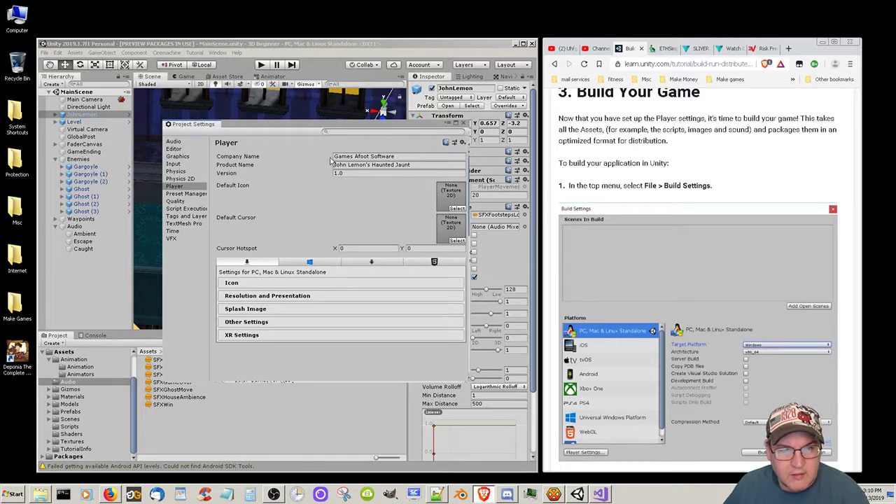
mouse_move(300, 126)
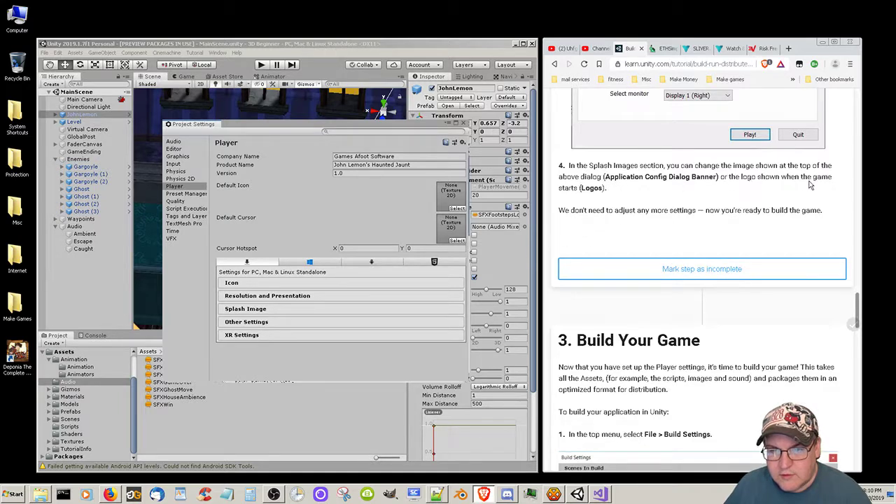
mouse_move(691, 222)
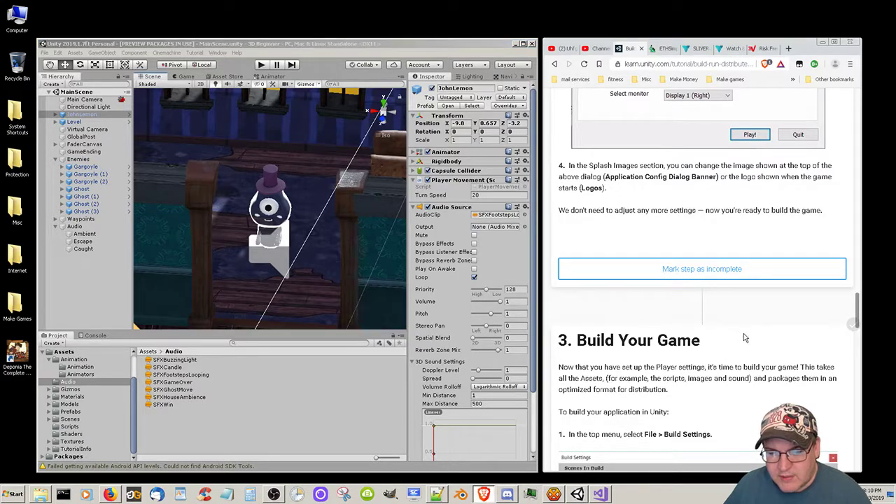
- Reach Build Settings from the File menu with PC, Mac & Linux Standalone selected
scroll(down, 3)
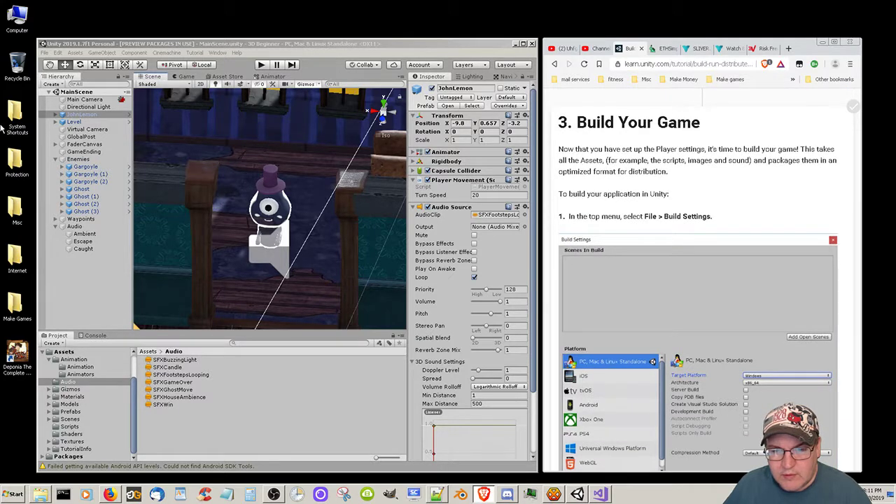
click(45, 53)
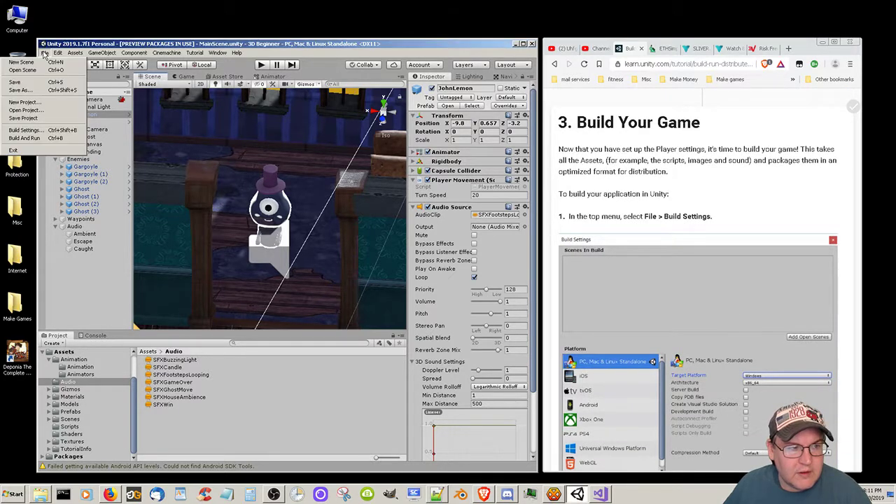
mouse_move(25, 131)
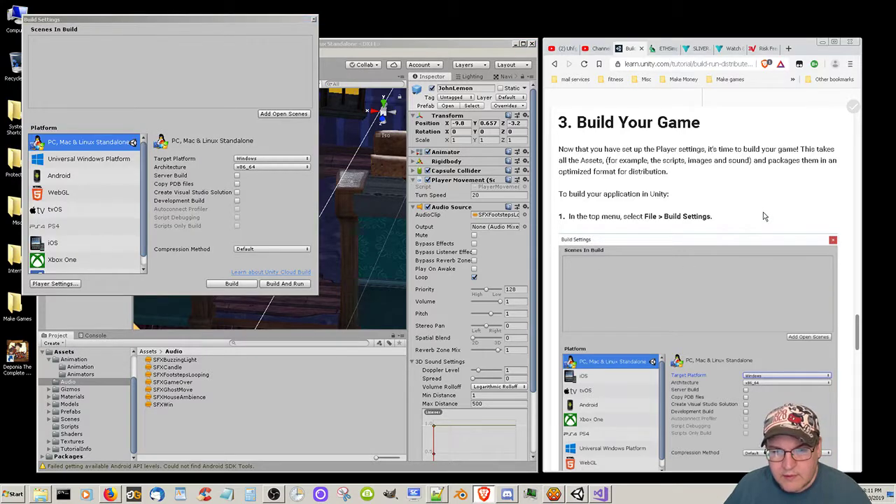
scroll(down, 3)
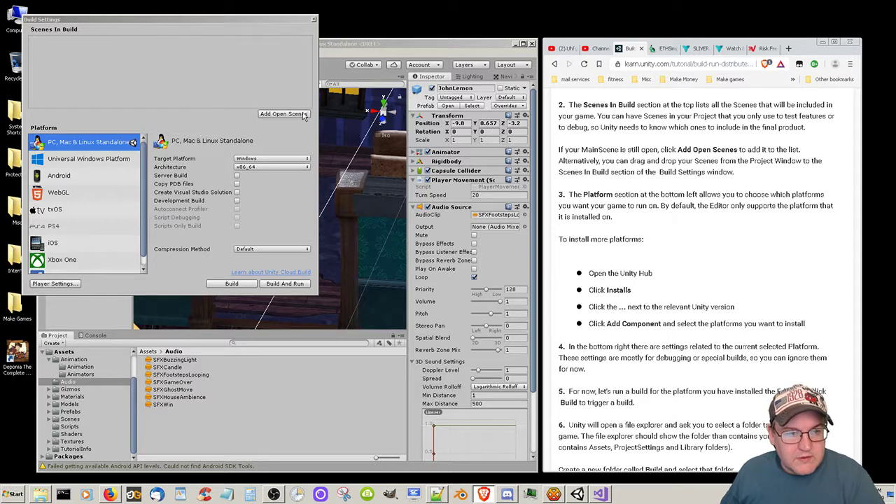
- Add the open MainScene to Scenes In Build and start the build
click(282, 113)
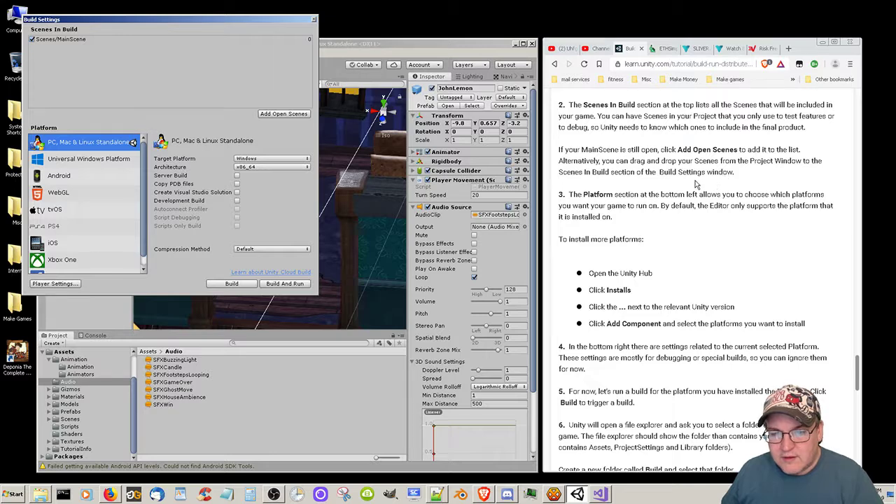
mouse_move(679, 205)
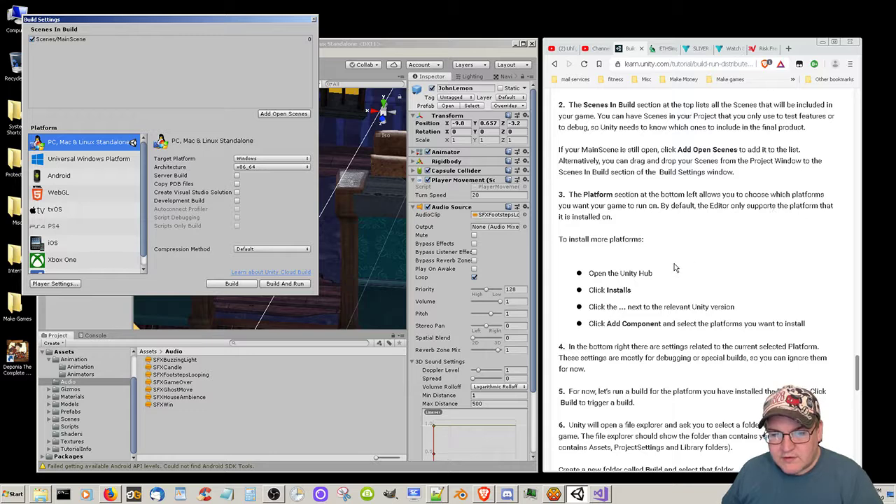
scroll(down, 3)
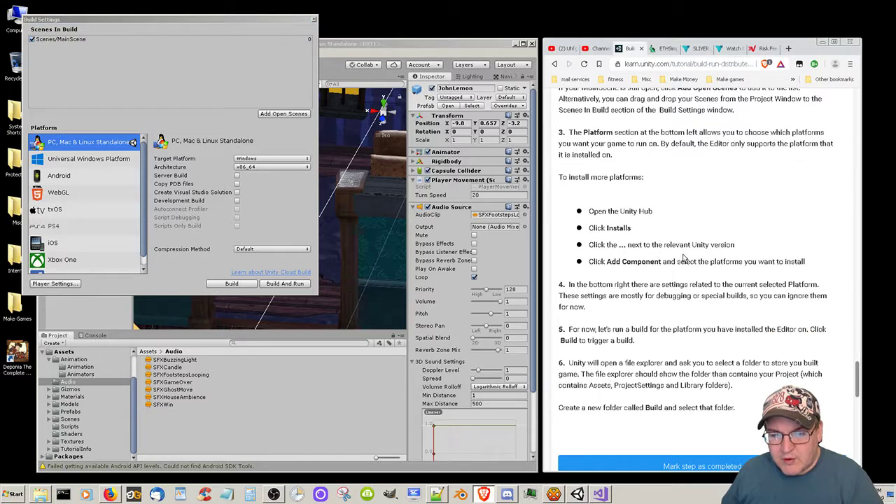
scroll(down, 3)
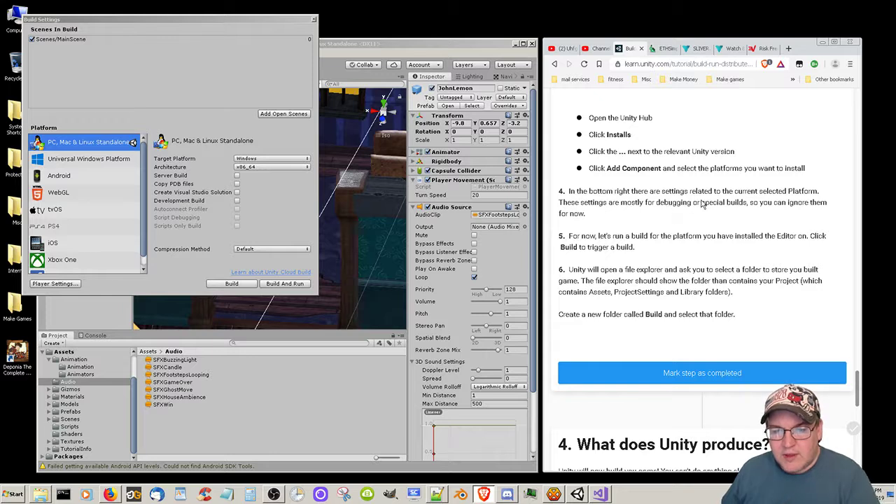
mouse_move(764, 213)
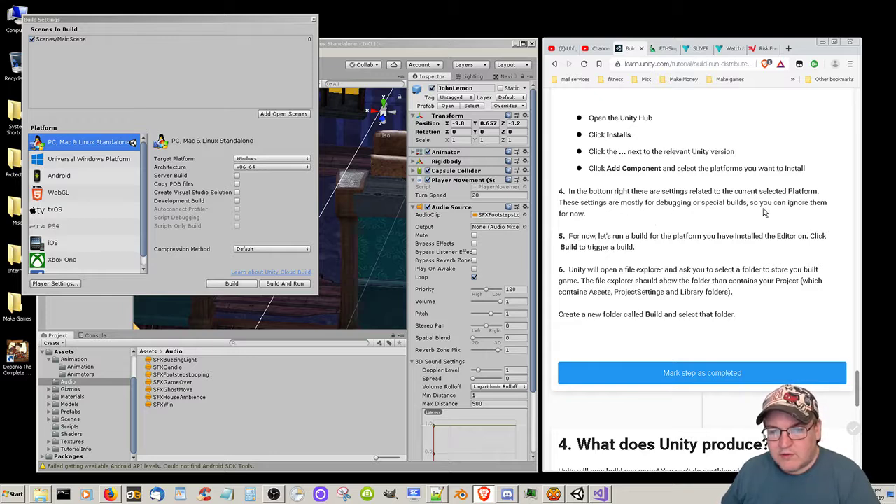
mouse_move(608, 245)
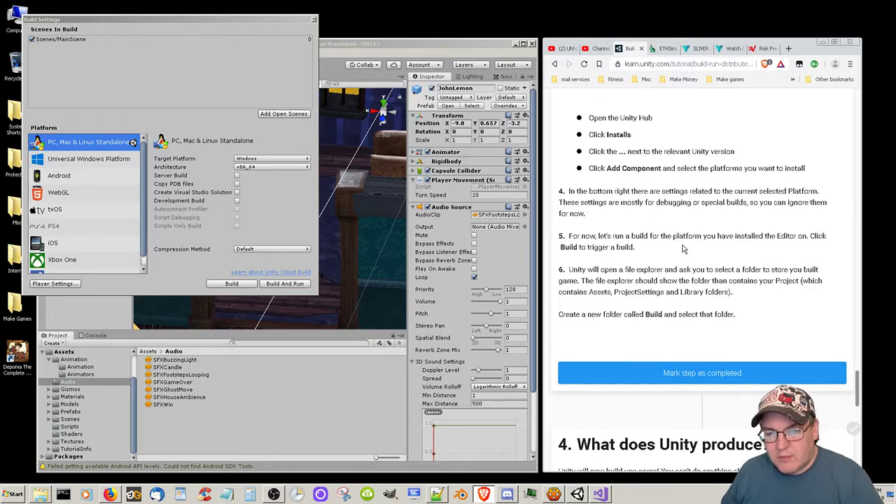
mouse_move(672, 269)
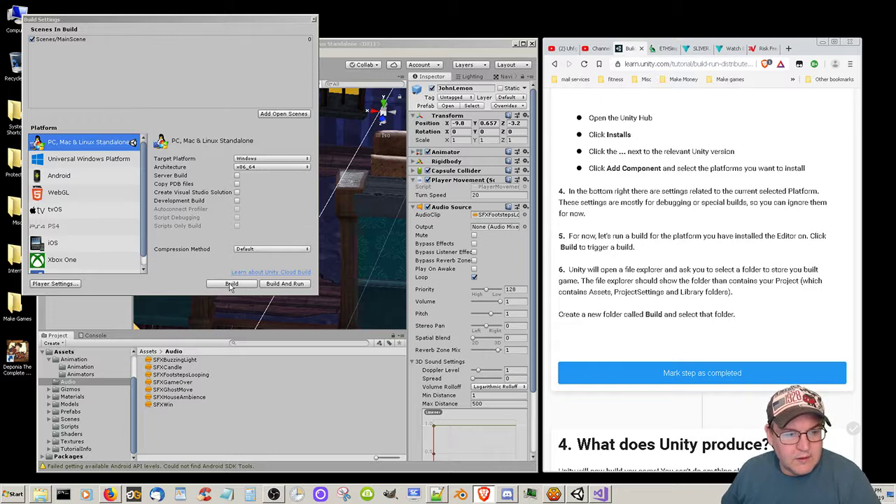
click(231, 283)
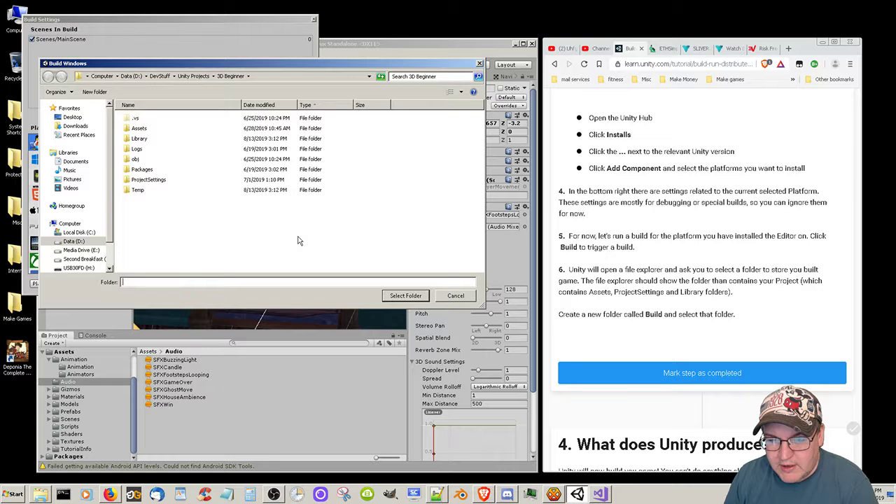
mouse_move(165, 199)
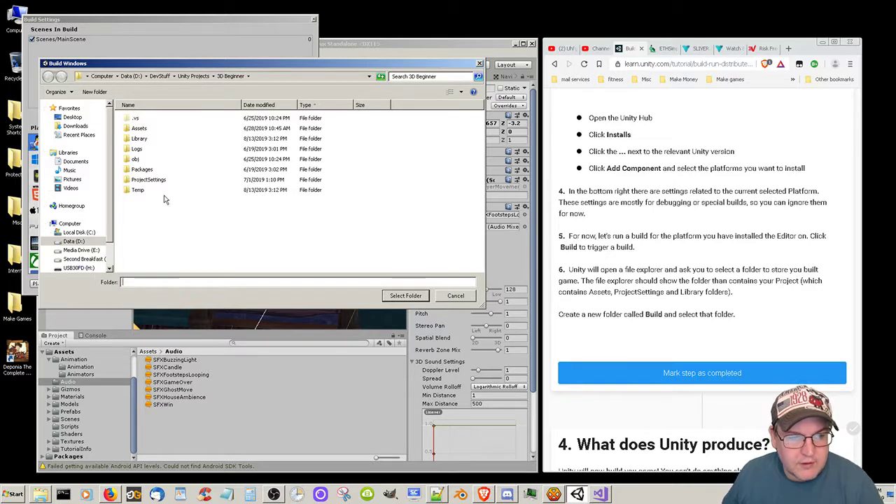
- Create a new folder named Build in the 3D Beginner project and enter it
right_click(166, 203)
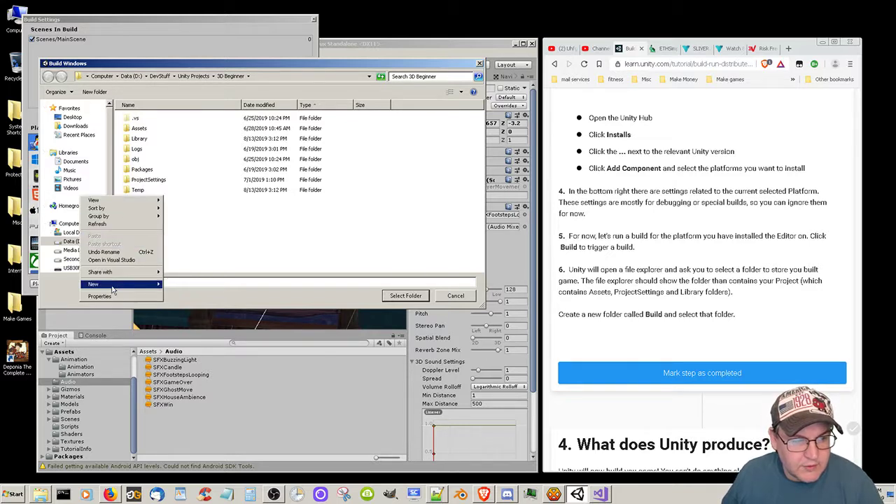
click(105, 288)
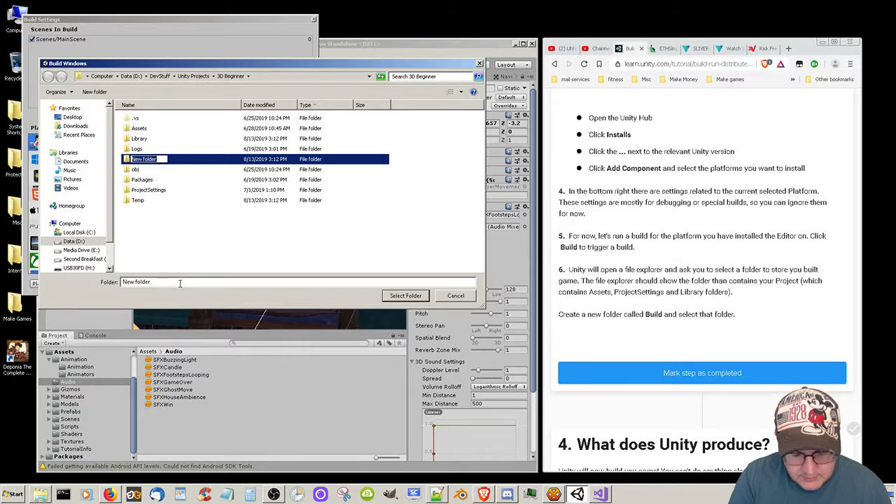
text(Build)
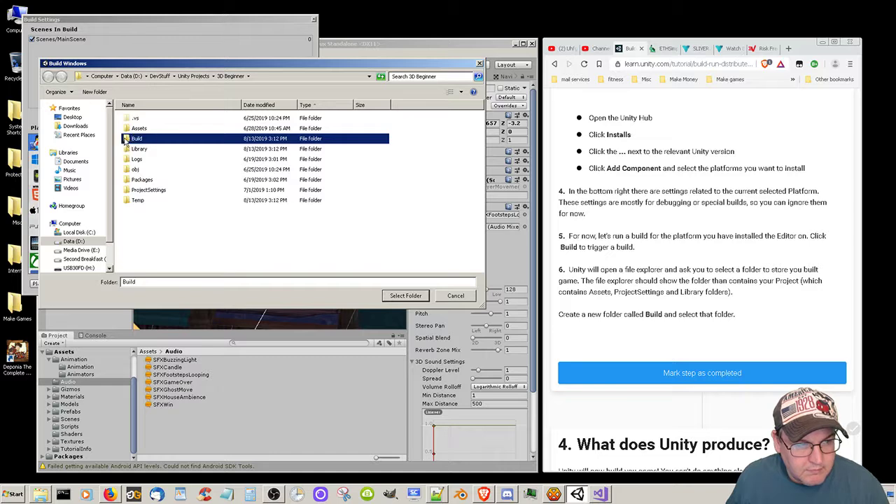
double_click(137, 139)
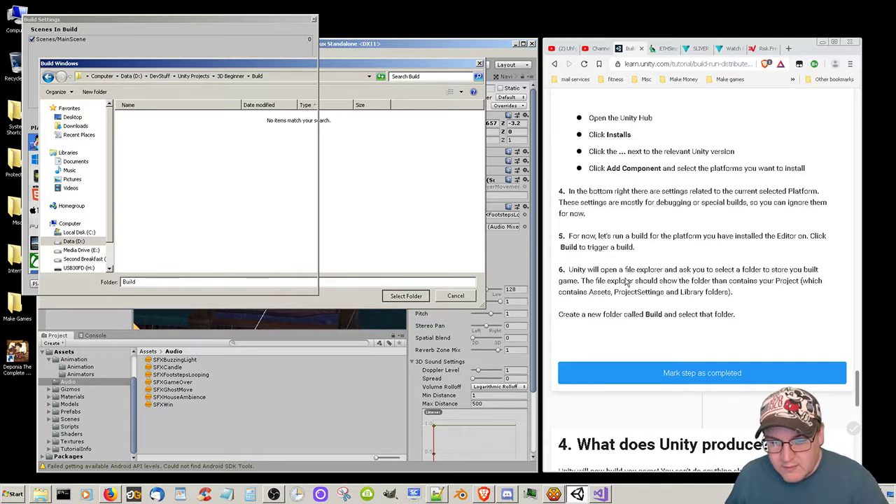
- Confirm Build as the output folder and mark the build step complete
click(406, 295)
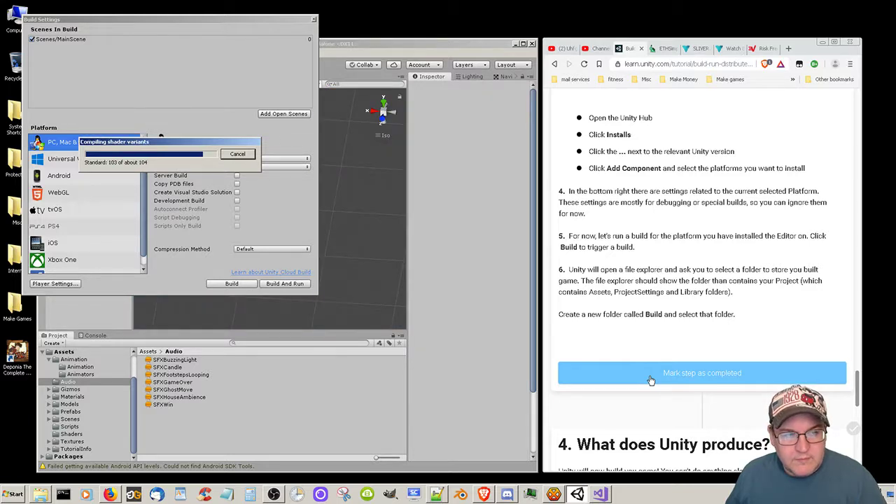
click(701, 373)
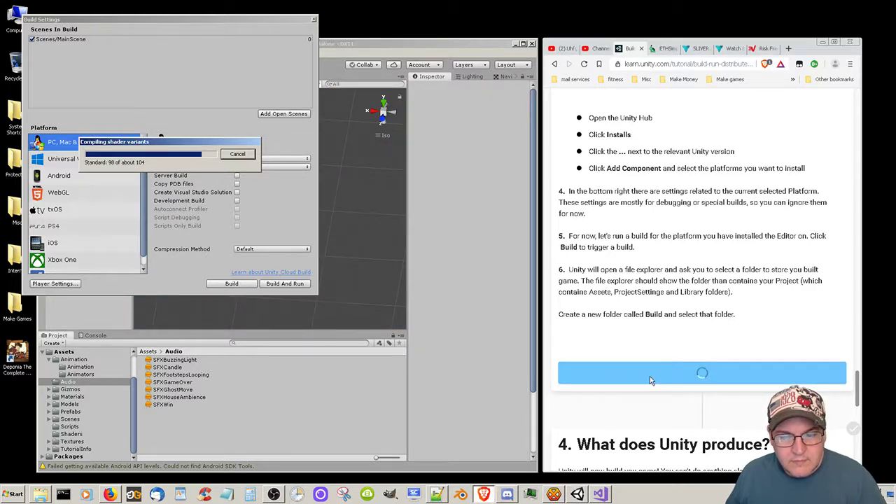
click(701, 372)
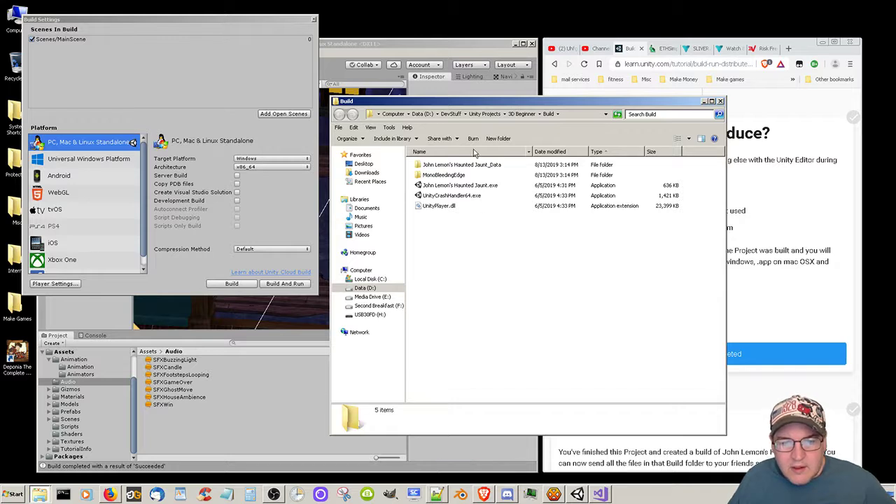
mouse_move(467, 203)
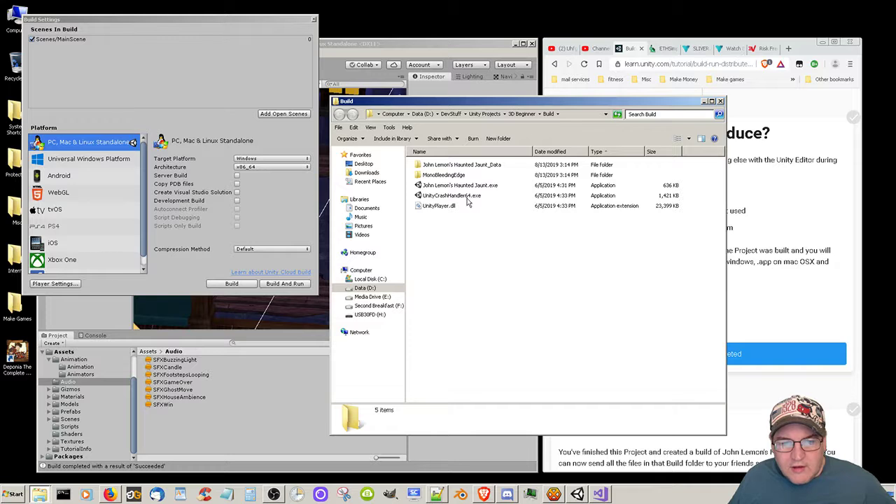
mouse_move(487, 261)
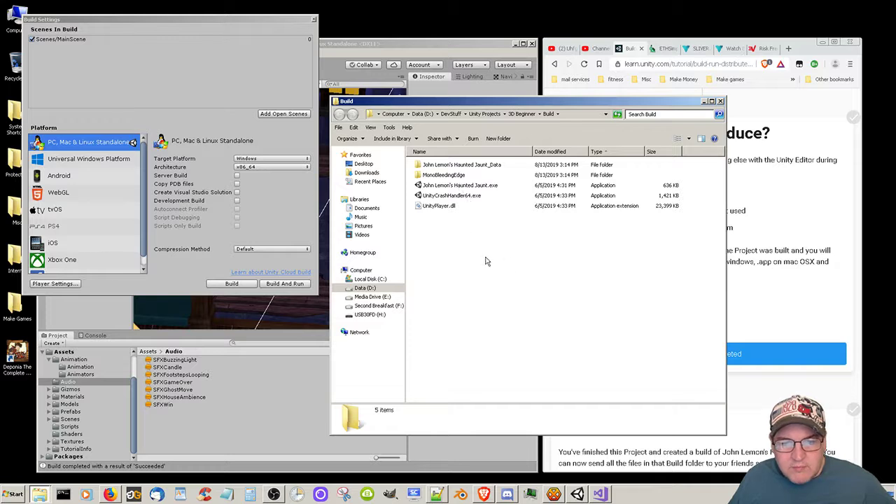
mouse_move(675, 224)
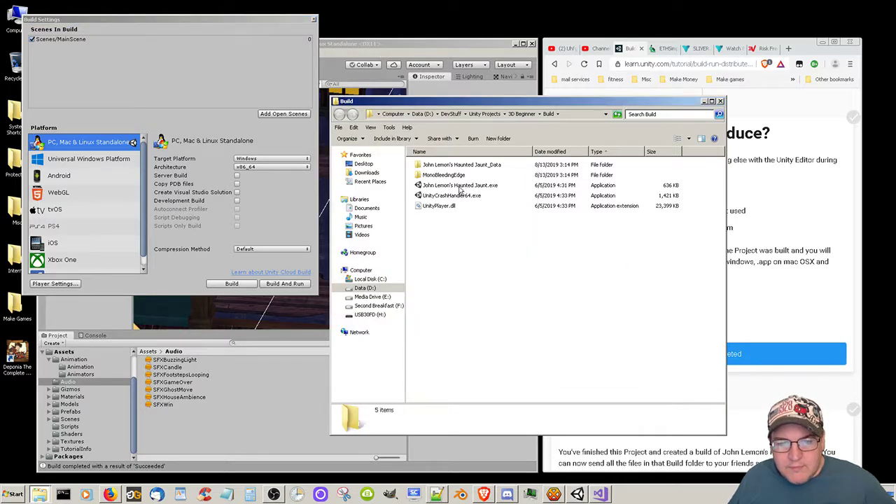
- Launch John Lemon's Haunted Jaunt.exe from the Build folder, bringing up its configuration dialog
double_click(459, 185)
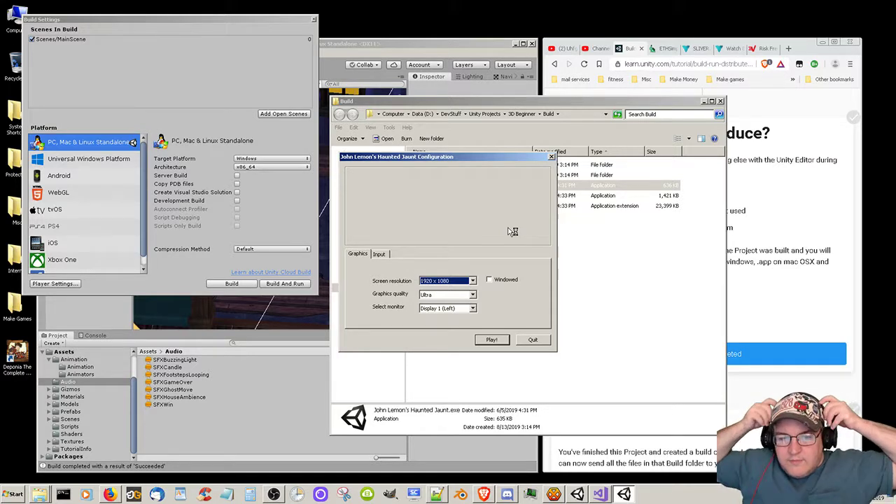
mouse_move(479, 367)
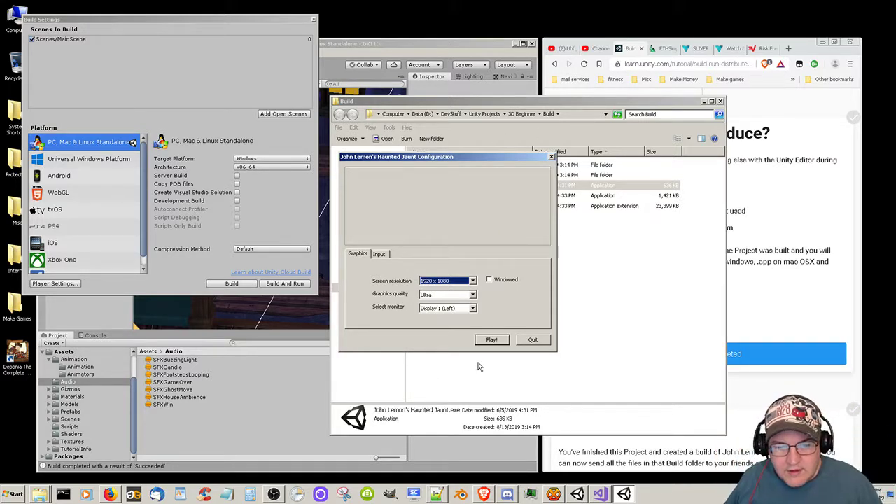
- Start the game via Play! with the default resolution and graphics quality
click(532, 341)
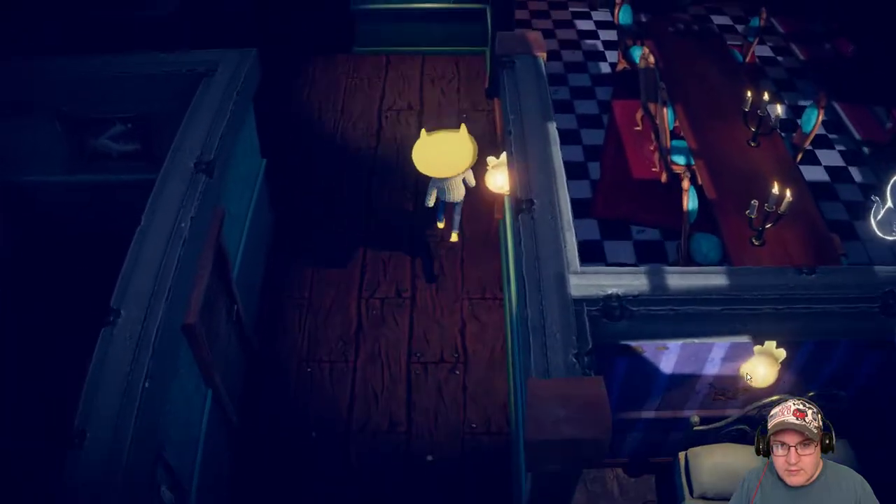
- Walk John Lemon through the haunted house corridor, then quit the standalone game
key(w)
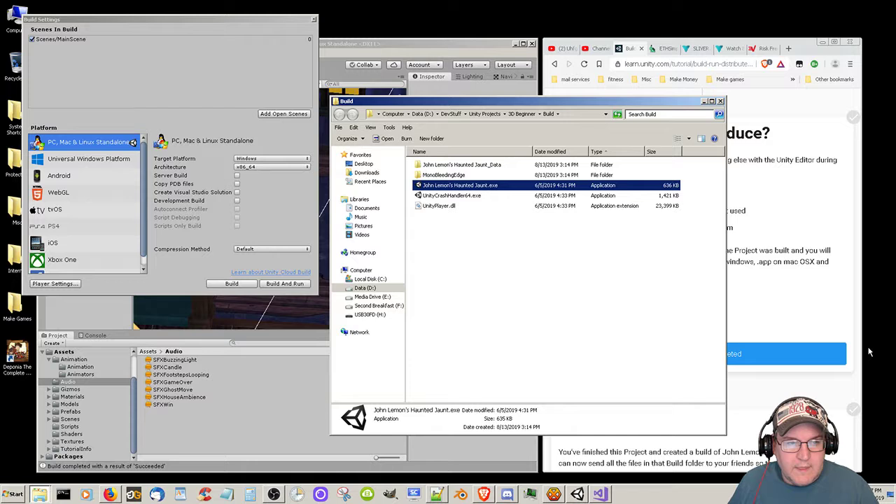
mouse_move(785, 359)
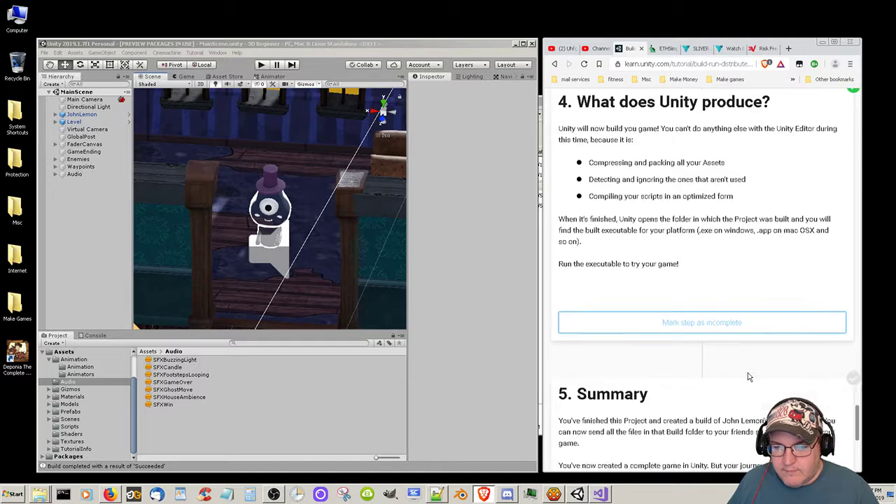
- Mark the 5. Summary step of the Unity Learn tutorial as completed
scroll(down, 3)
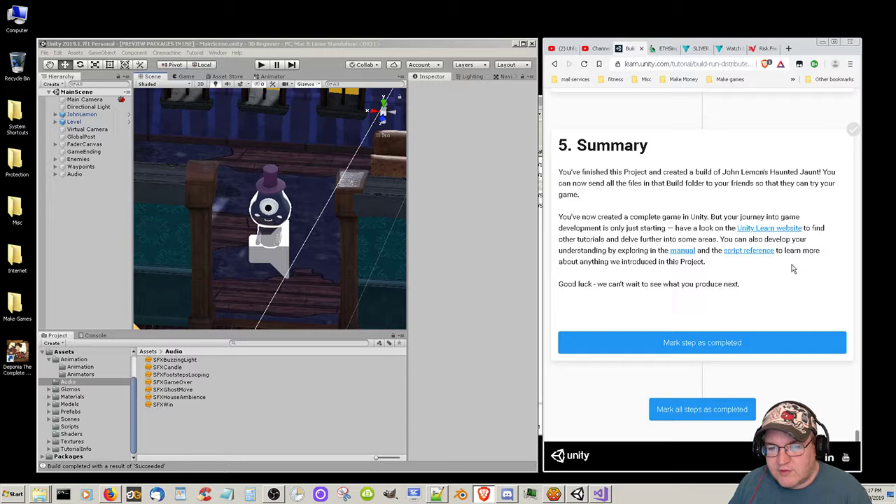
mouse_move(803, 258)
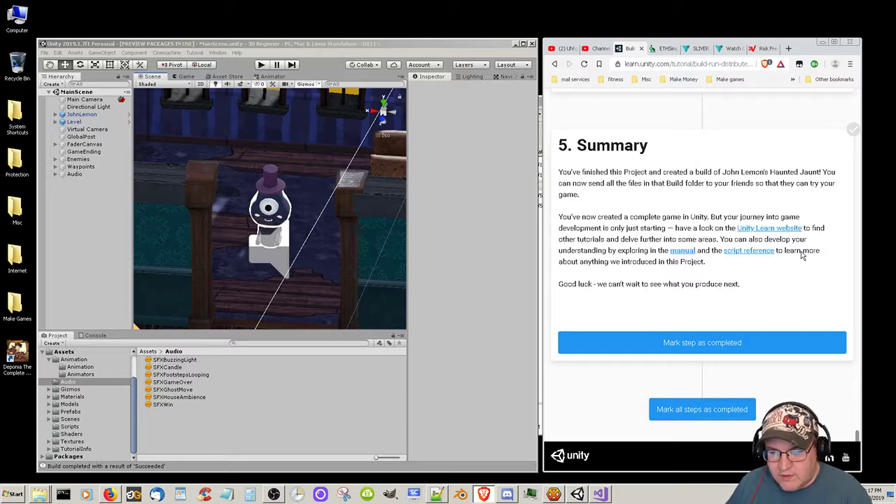
mouse_move(703, 341)
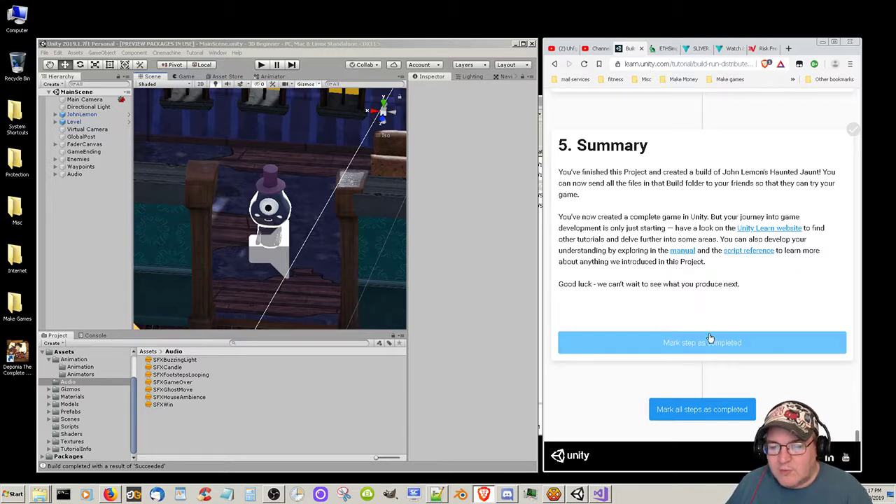
click(702, 342)
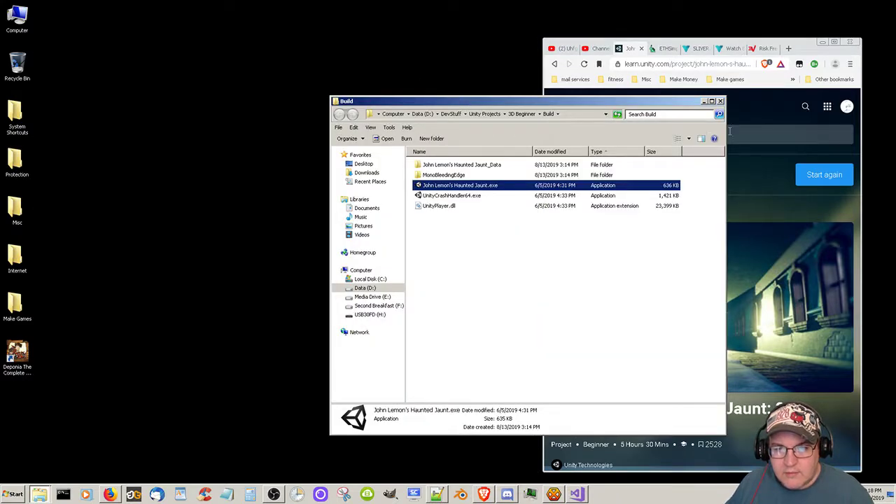
- Close the Build folder window, leaving the Haunted Jaunt project page on Unity Learn
click(721, 101)
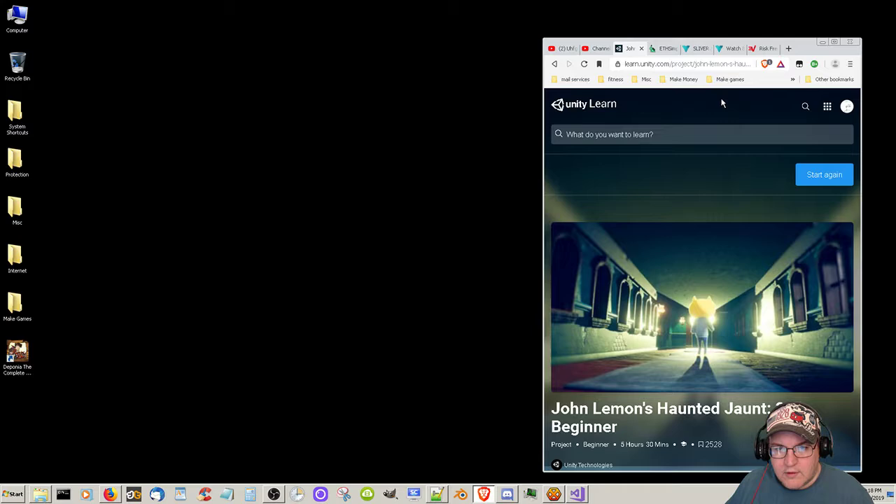
mouse_move(546, 193)
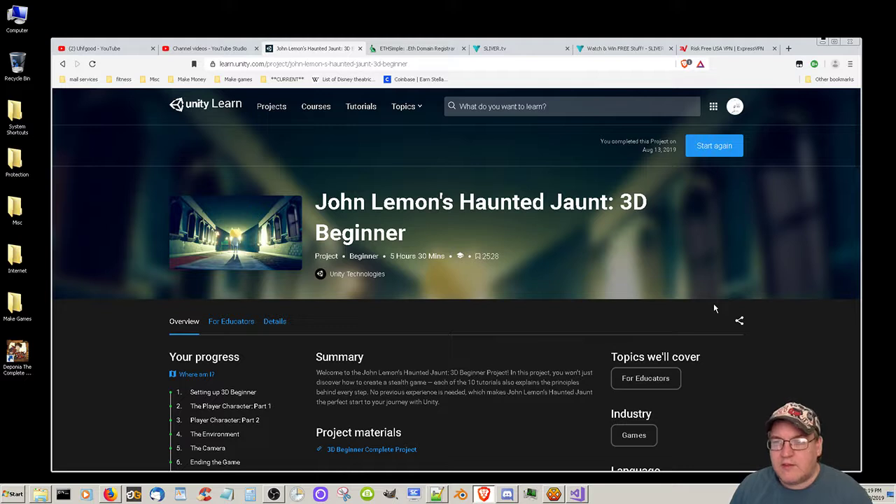
mouse_move(843, 188)
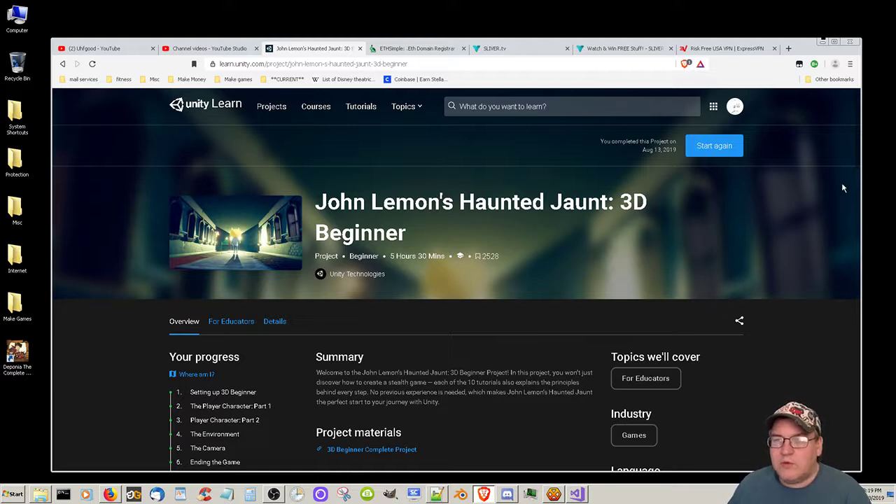
mouse_move(697, 251)
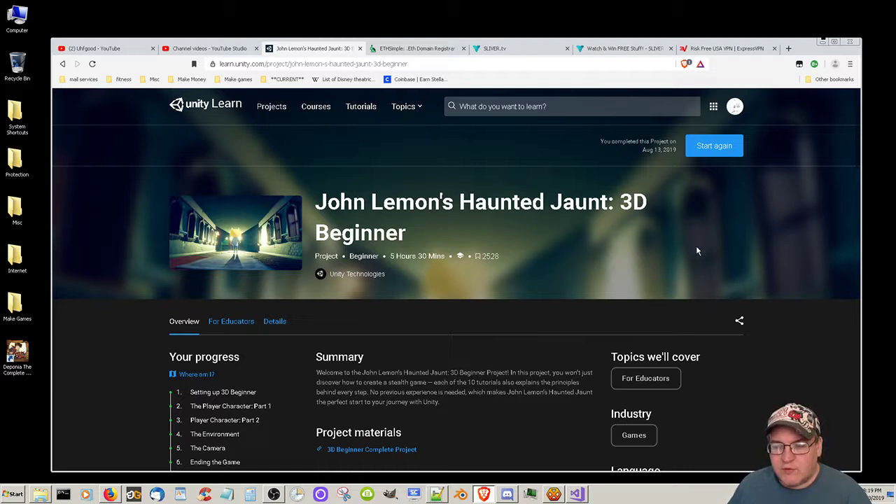